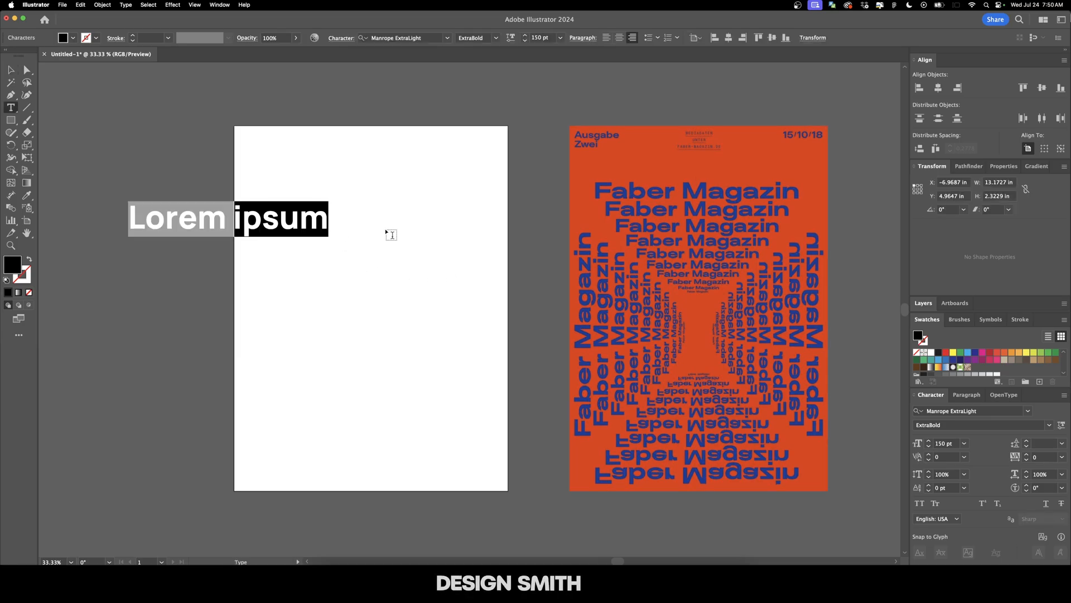
Type 'Echo Ladies' at 120 pt and select the text object
{"action": "type", "text": "Echo Ladies"}
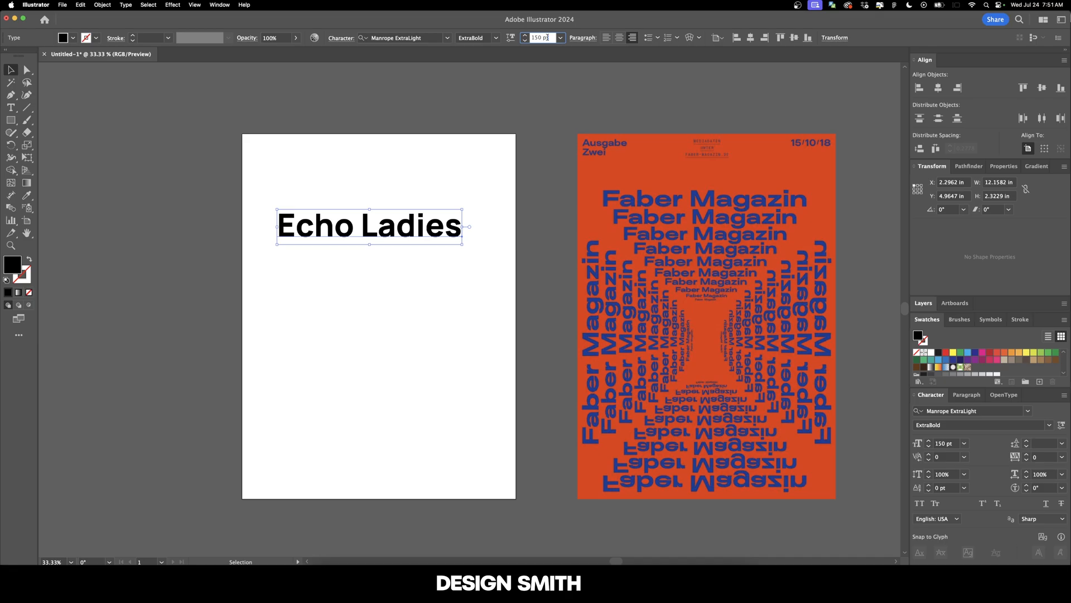
{"action": "type", "text": "120"}
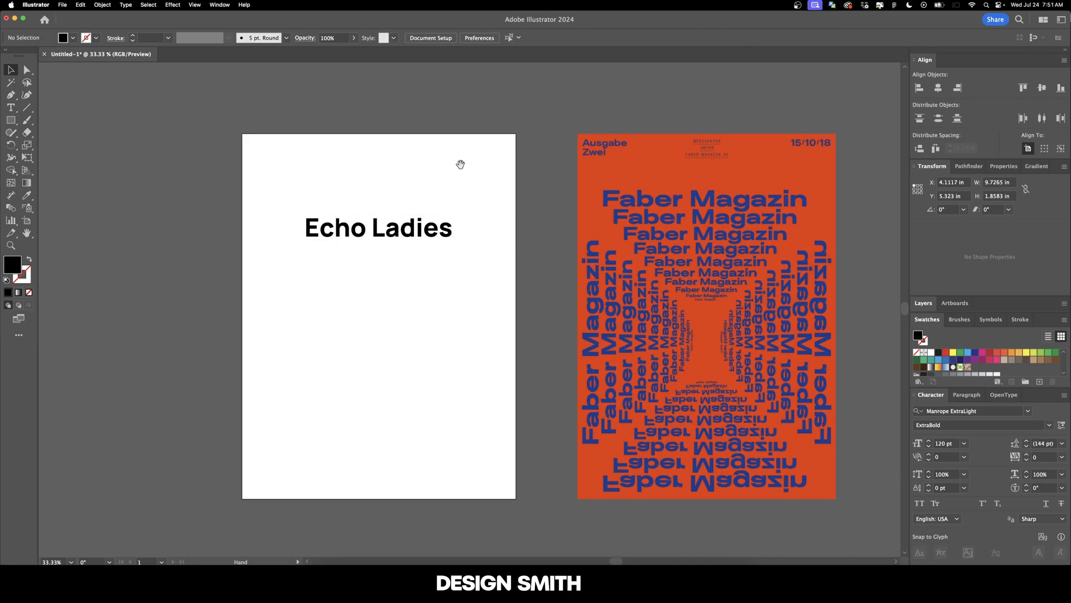
{"action": "left_click", "coordinate": [379, 227]}
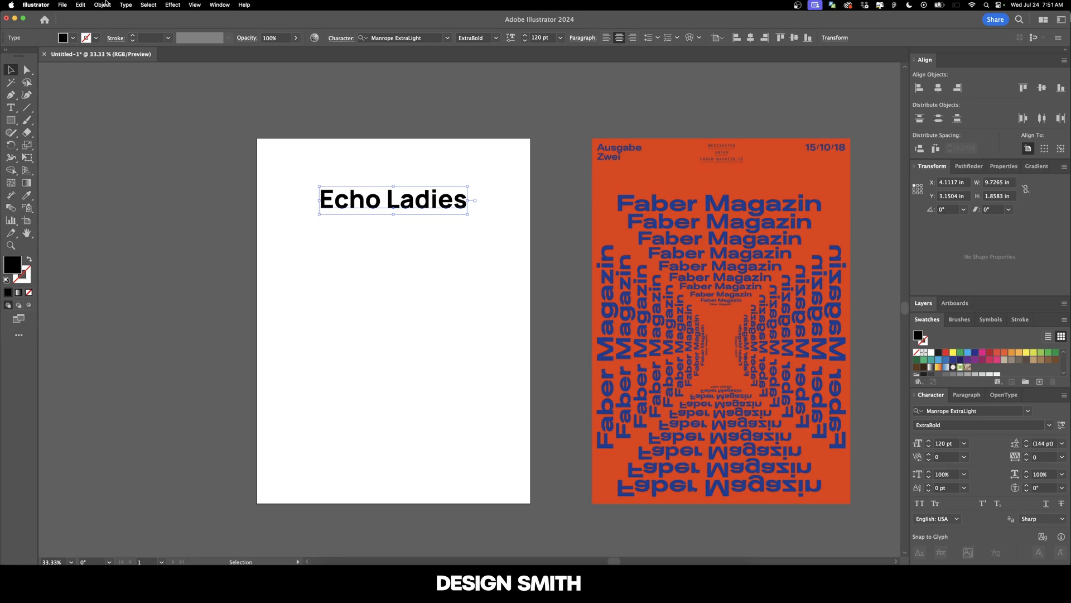
{"action": "left_click", "coordinate": [102, 5]}
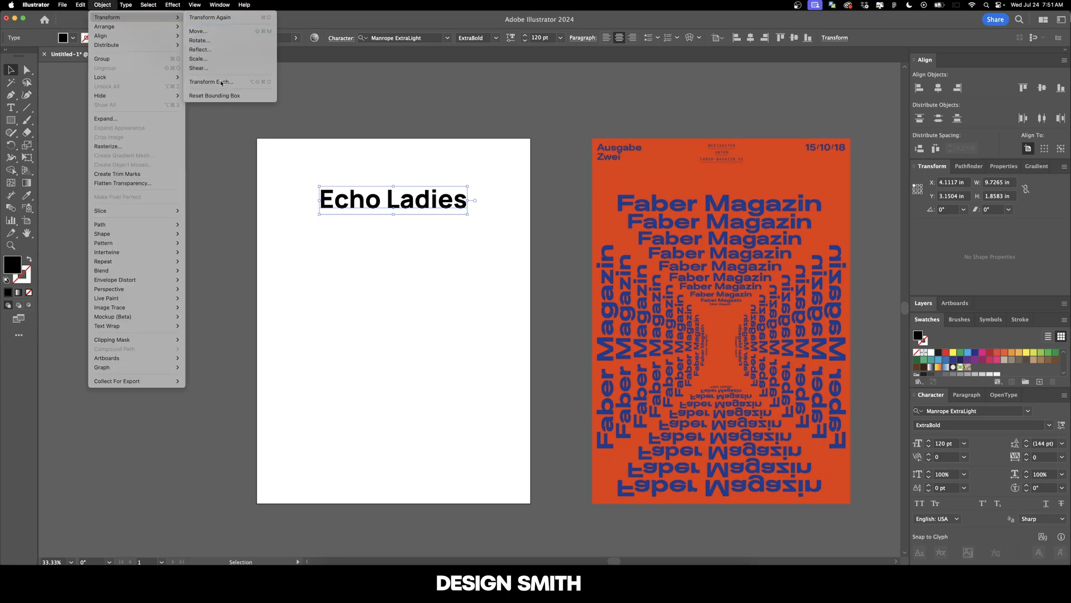
{"action": "left_click", "coordinate": [211, 82]}
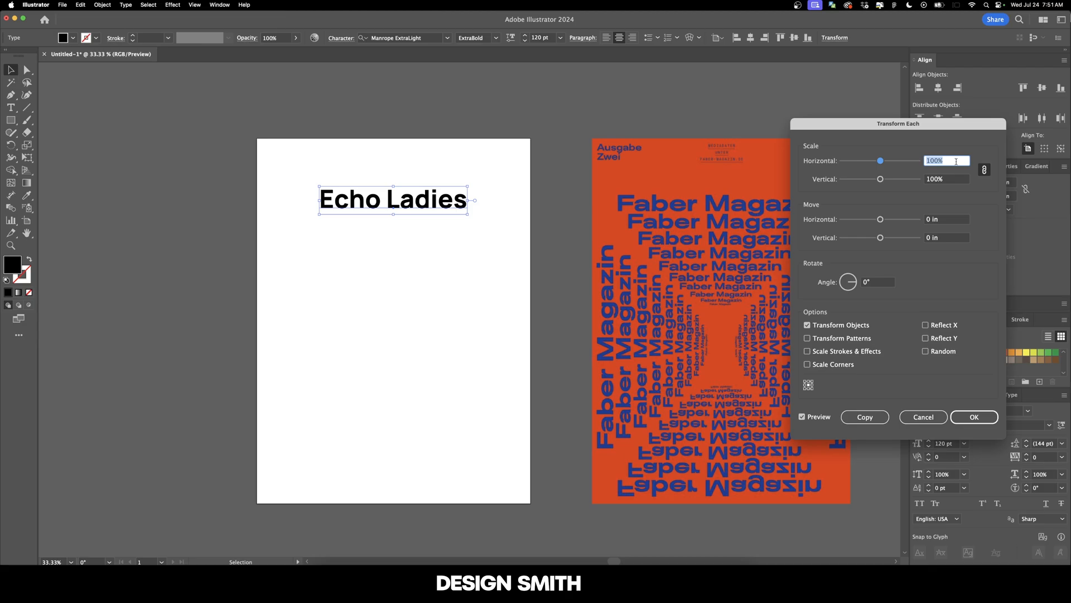
{"action": "type", "text": "90%"}
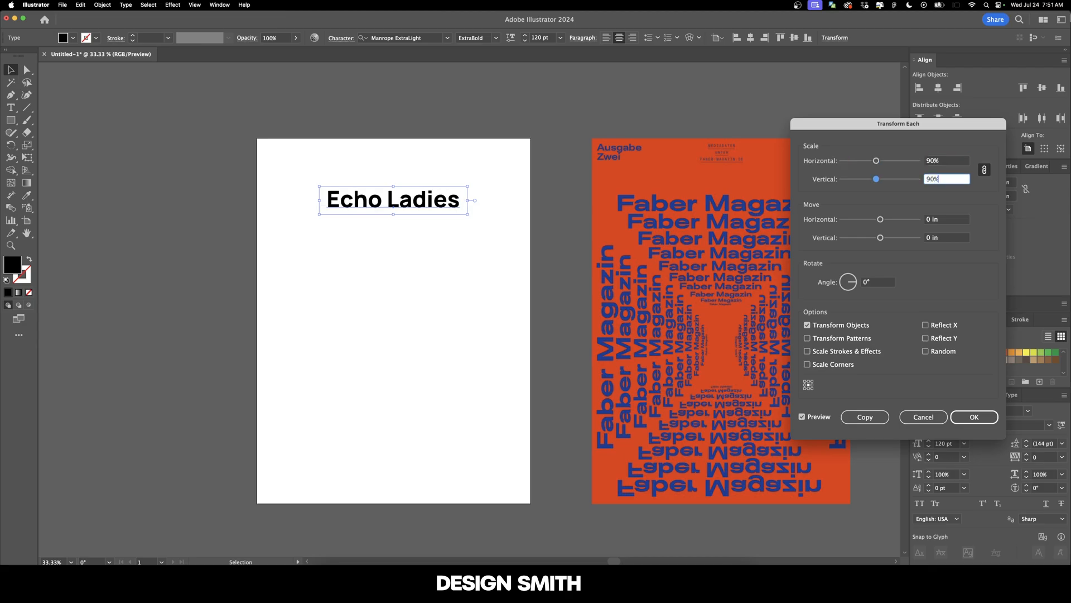
{"action": "left_click", "coordinate": [947, 237]}
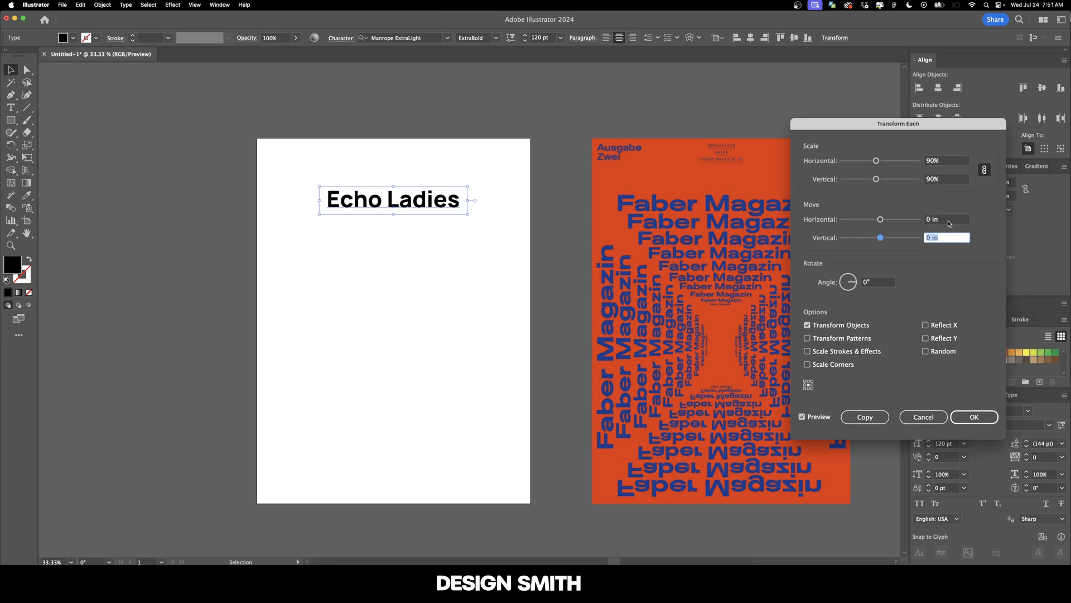
{"action": "type", "text": "1 in"}
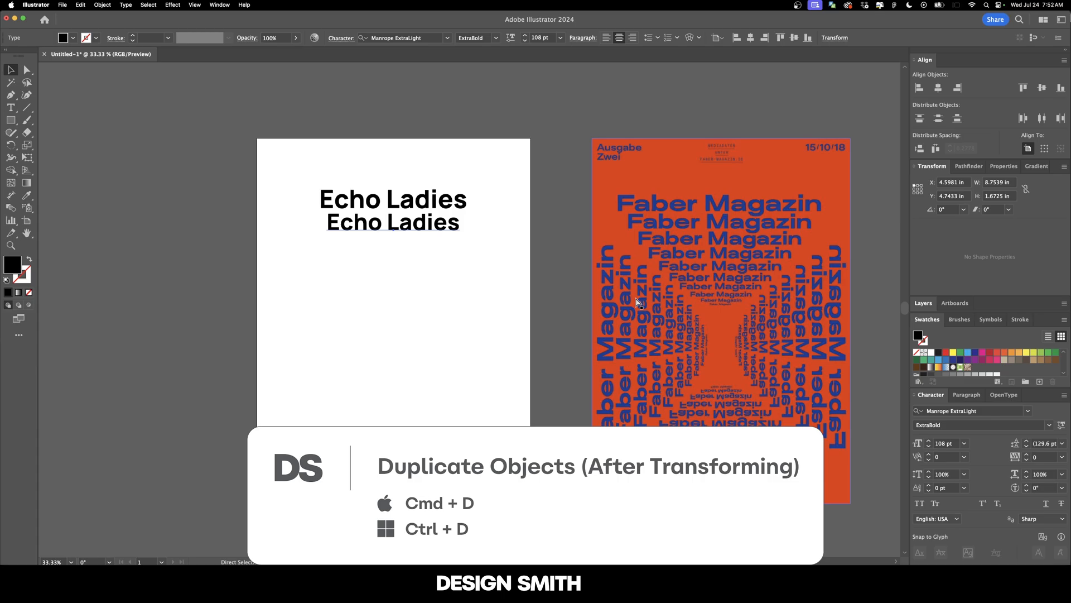
{"action": "key", "text": "cmd+d"}
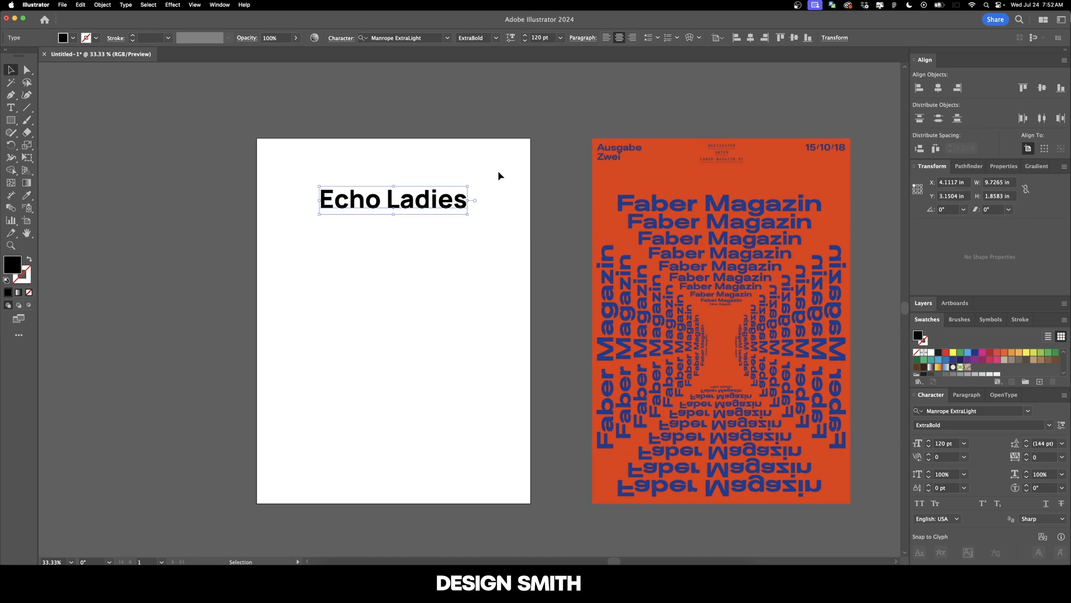
Apply a Transform effect: 90% scale, 1.5 in vertical move, 10 copies
{"action": "left_click", "coordinate": [173, 5]}
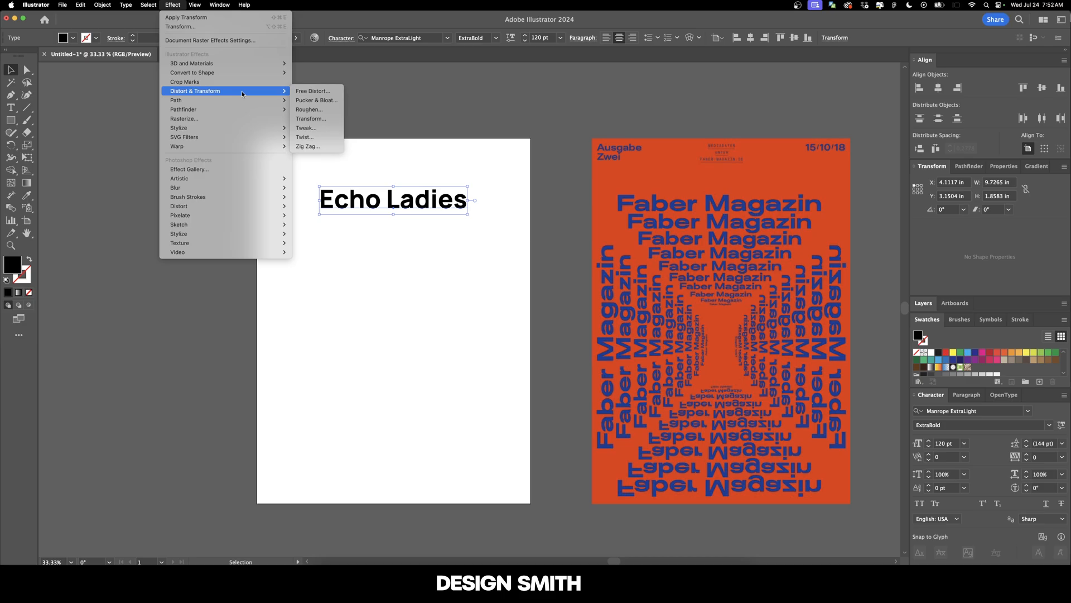
{"action": "left_click", "coordinate": [311, 118]}
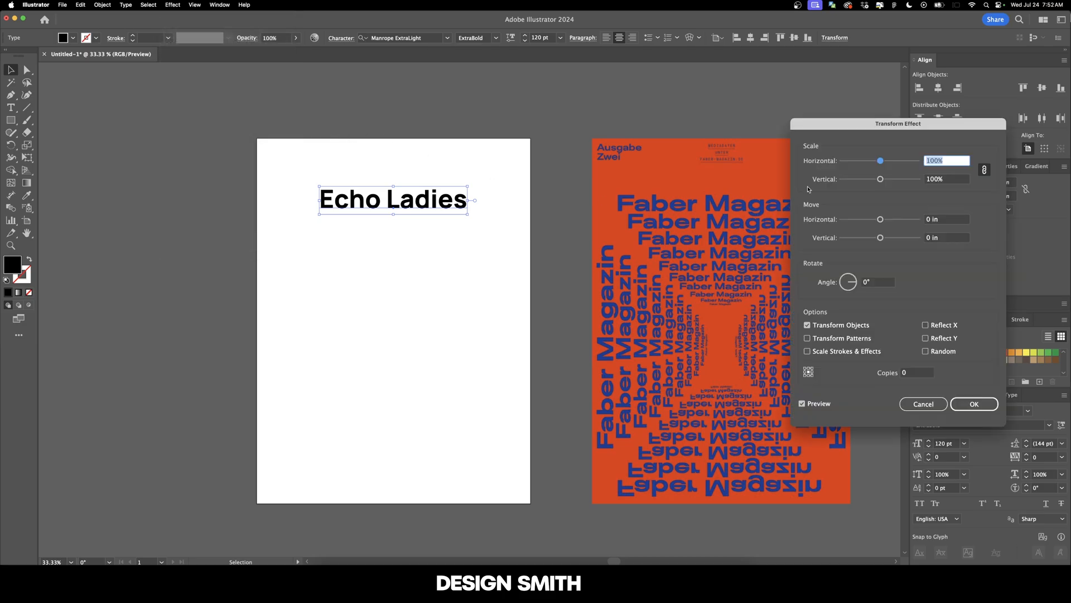
{"action": "left_click_drag", "start_coordinate": [899, 123], "coordinate": [751, 131]}
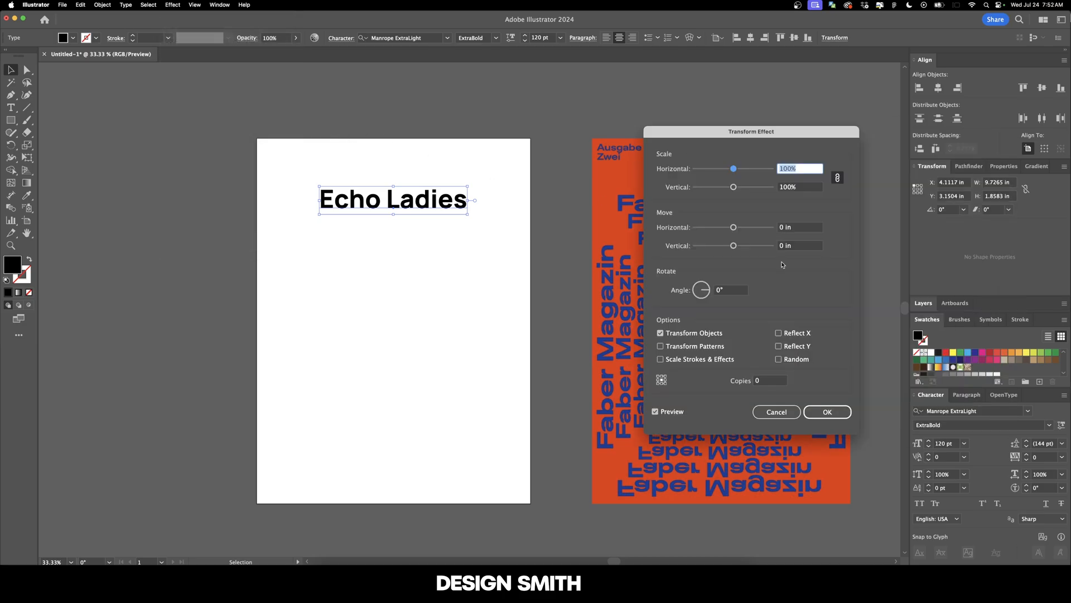
{"action": "mouse_move", "coordinate": [829, 270]}
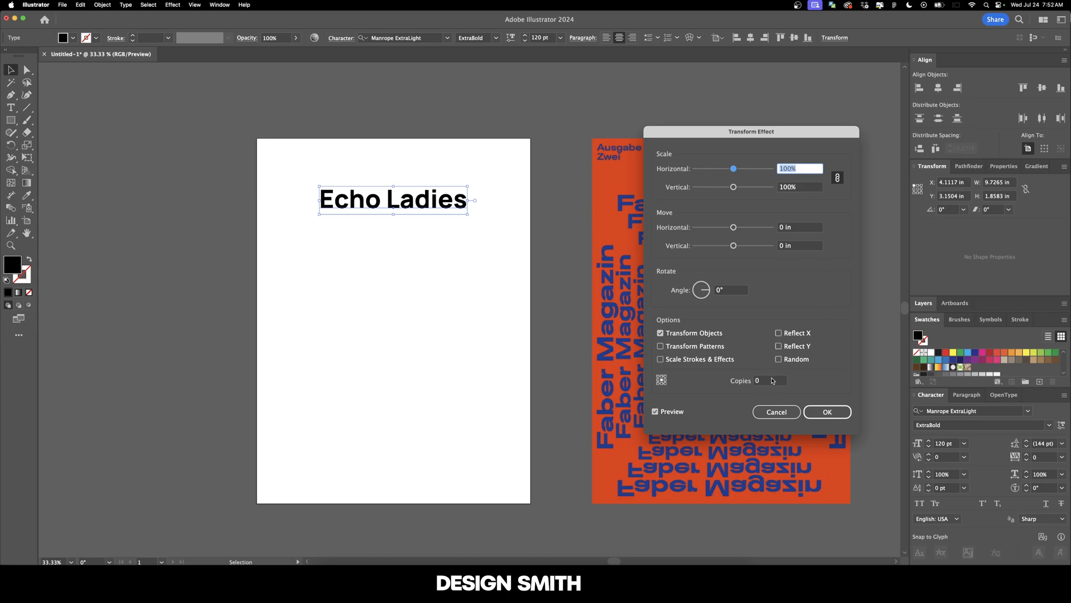
{"action": "mouse_move", "coordinate": [885, 265]}
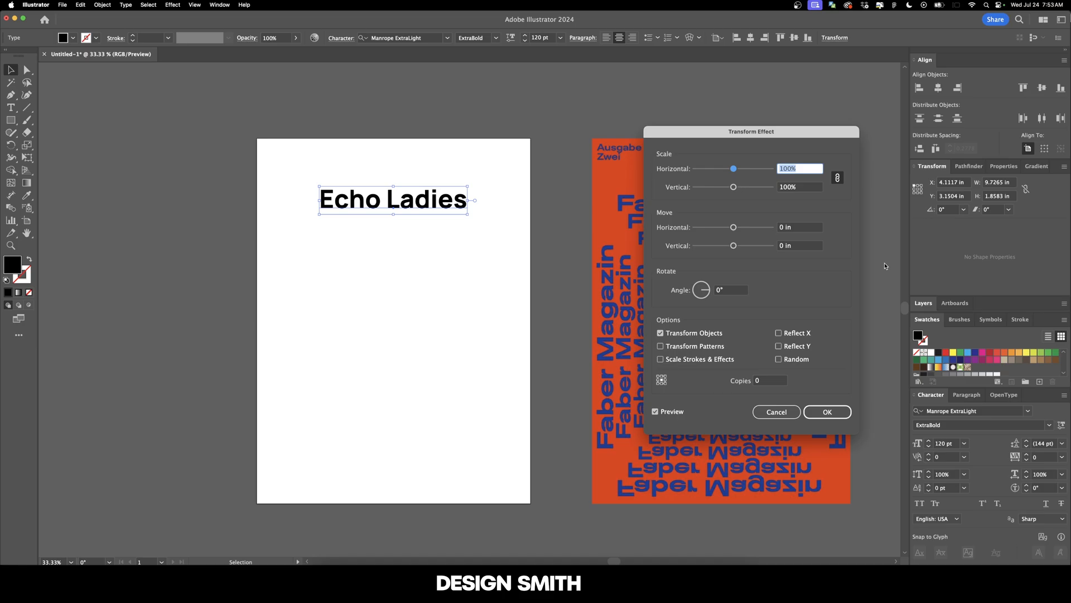
{"action": "type", "text": "9"}
{"action": "left_click", "coordinate": [799, 245]}
{"action": "type", "text": "1.5"}
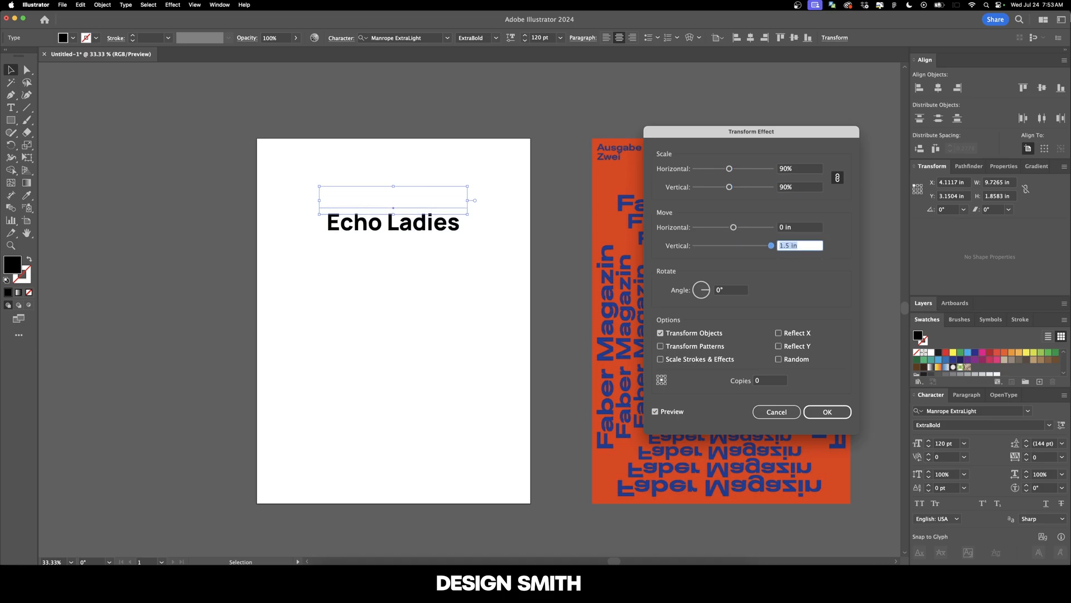
{"action": "left_click", "coordinate": [770, 381]}
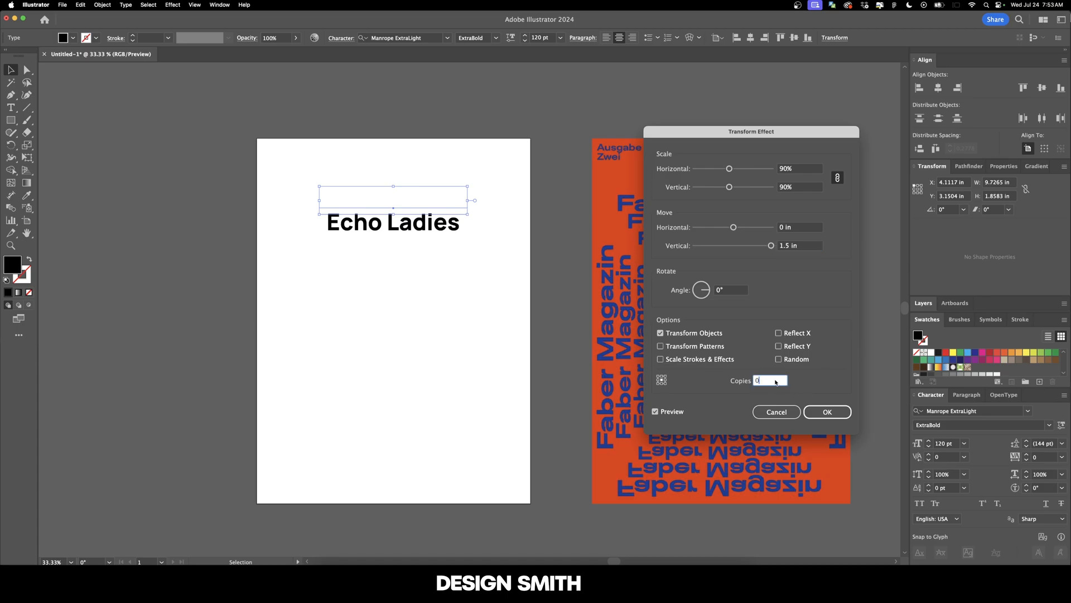
{"action": "type", "text": "10"}
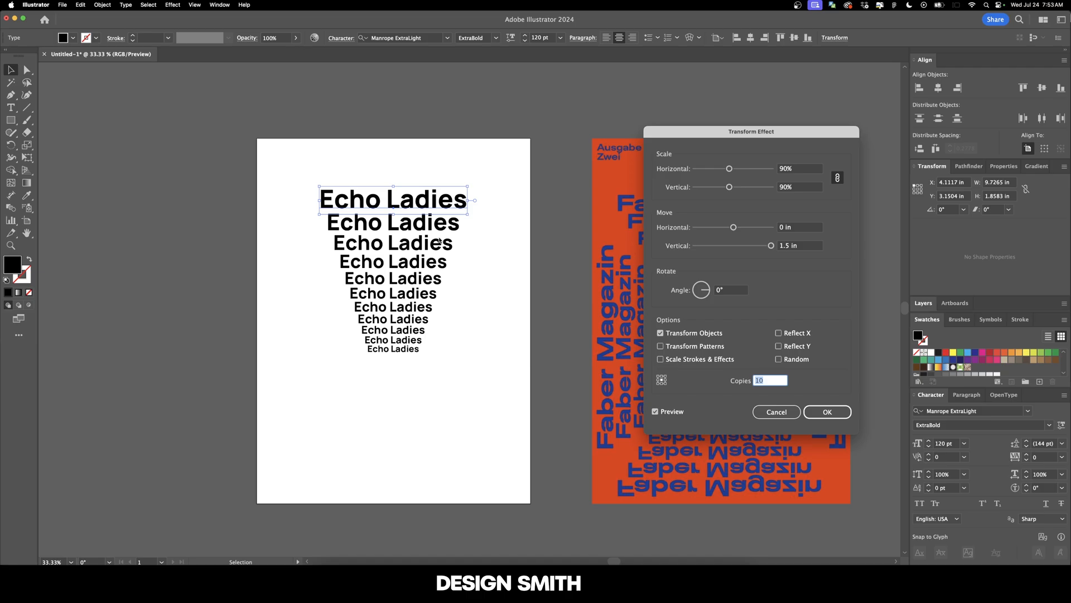
{"action": "left_click_drag", "start_coordinate": [752, 132], "coordinate": [895, 146]}
{"action": "type", "text": "9"}
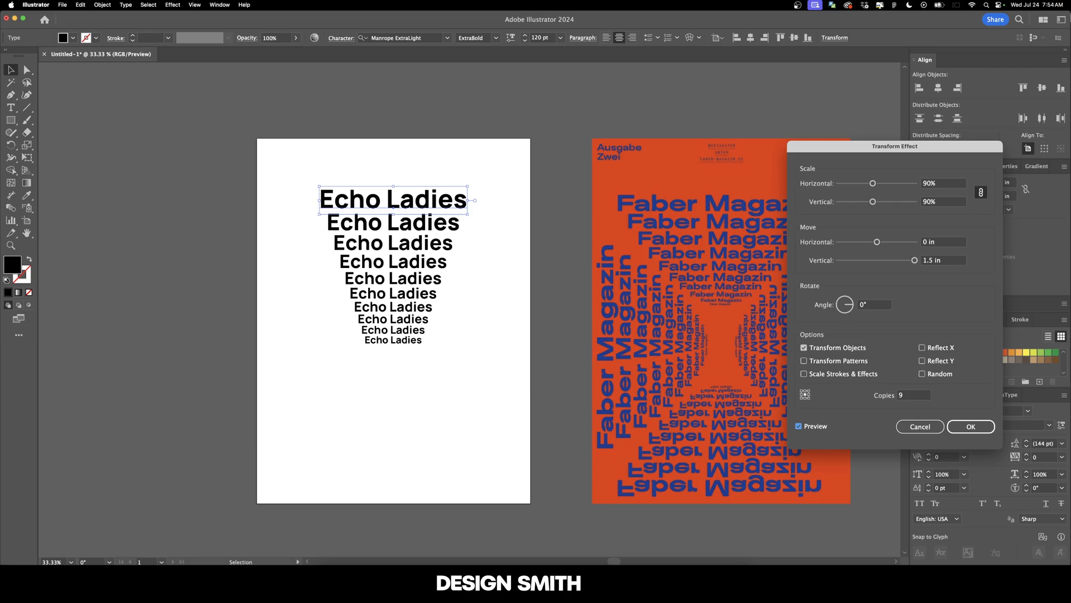
{"action": "mouse_move", "coordinate": [392, 199]}
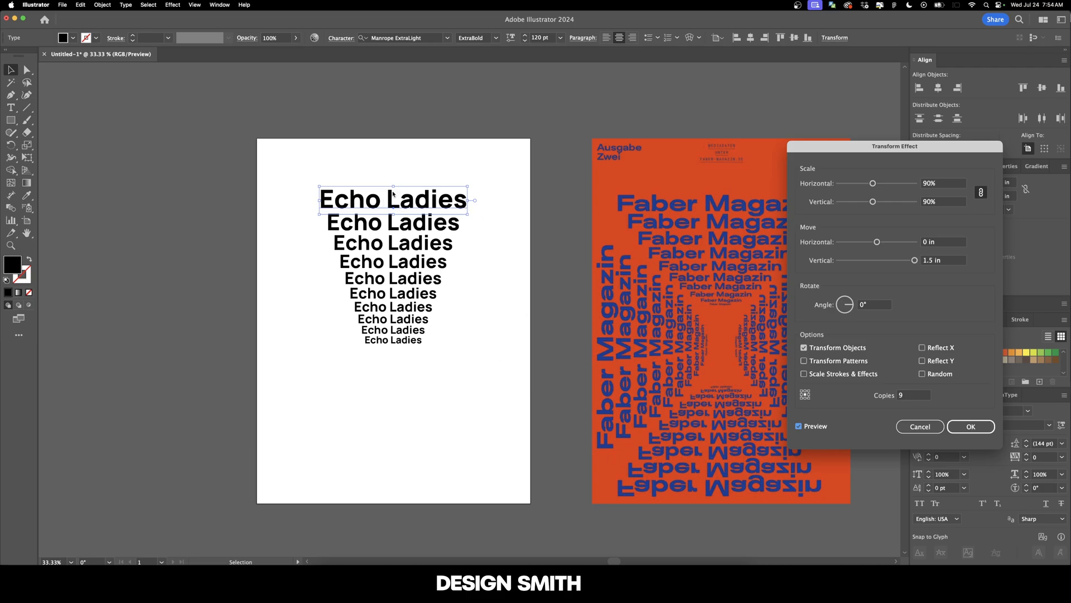
{"action": "mouse_move", "coordinate": [393, 352]}
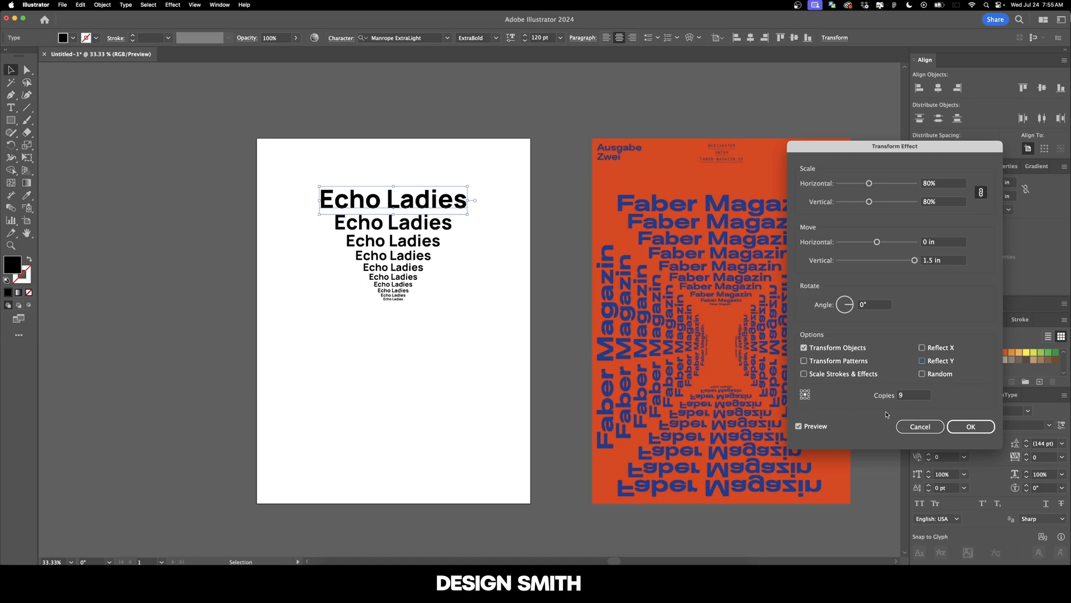
Apply the Transform effect with 9 copies each scaled to 80%
{"action": "left_click", "coordinate": [971, 427]}
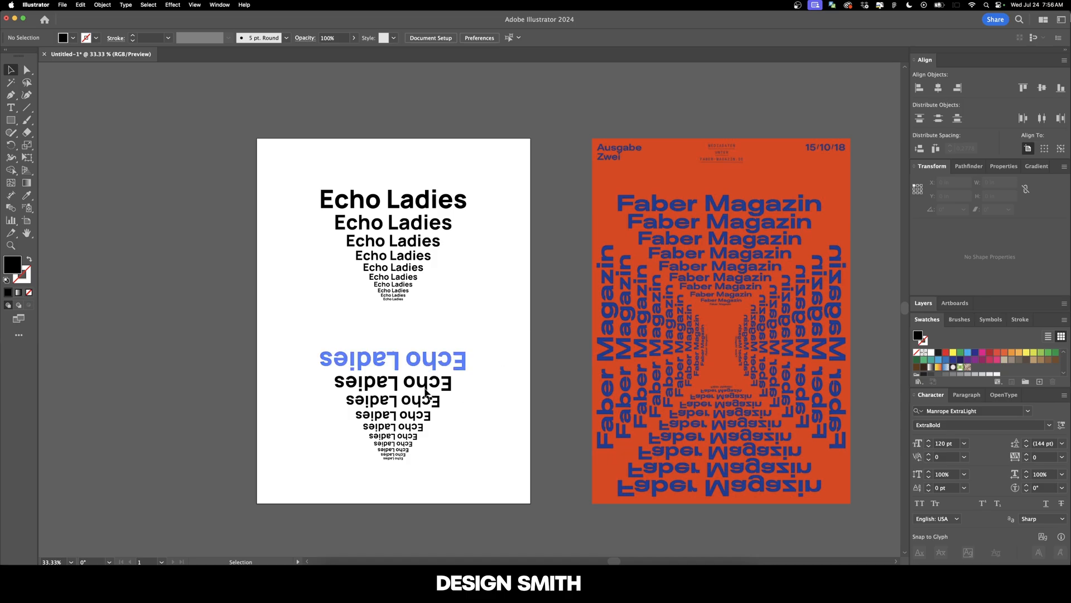
Remove the upside-down copy and select the tapering Echo Ladies stack for expanding
{"action": "left_click", "coordinate": [488, 340]}
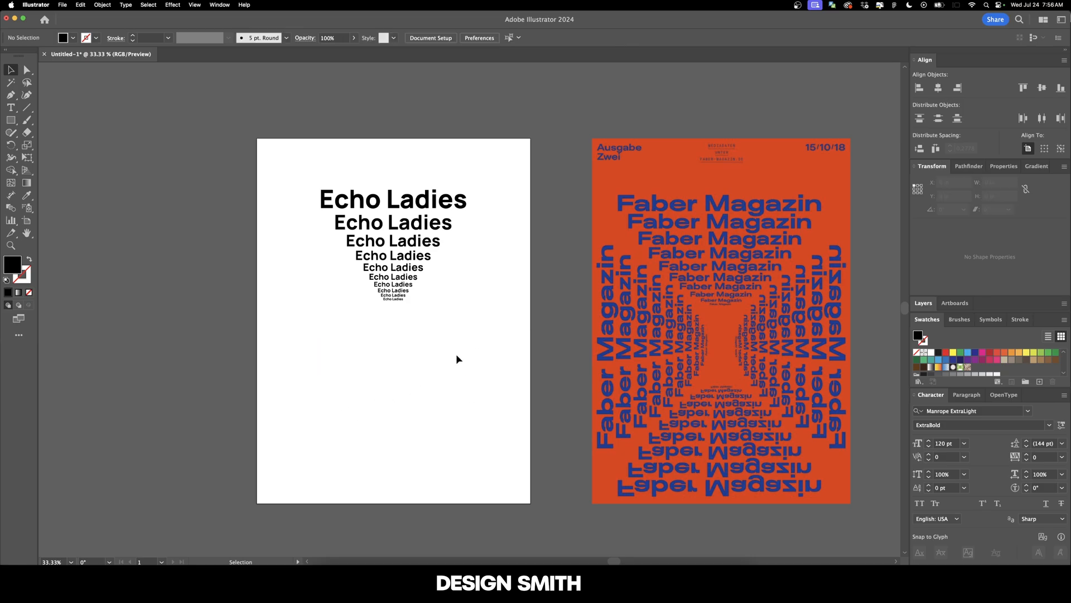
{"action": "mouse_move", "coordinate": [707, 304]}
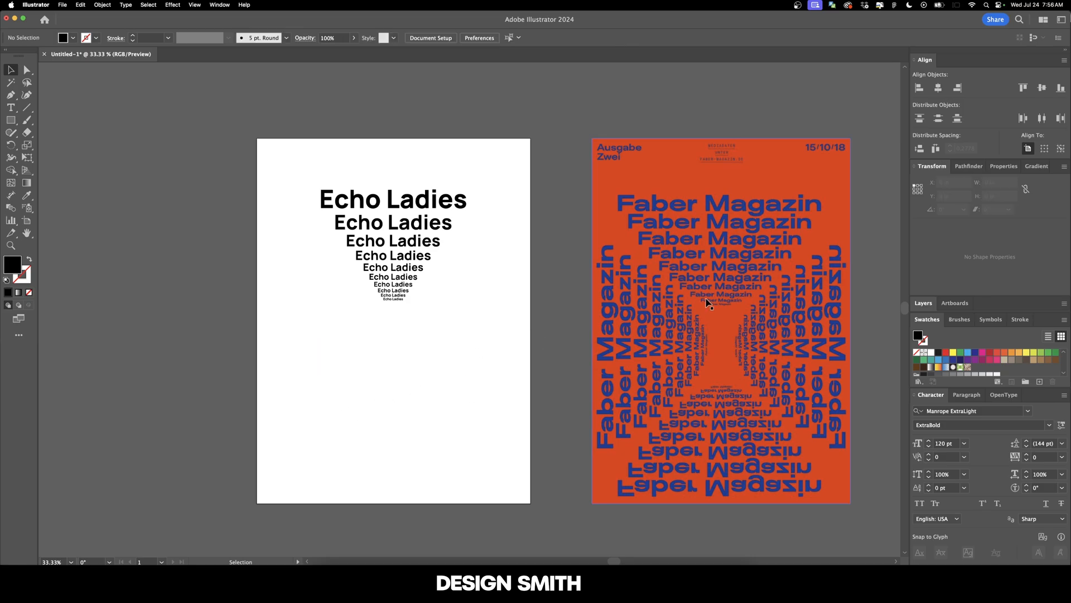
{"action": "left_click", "coordinate": [392, 199]}
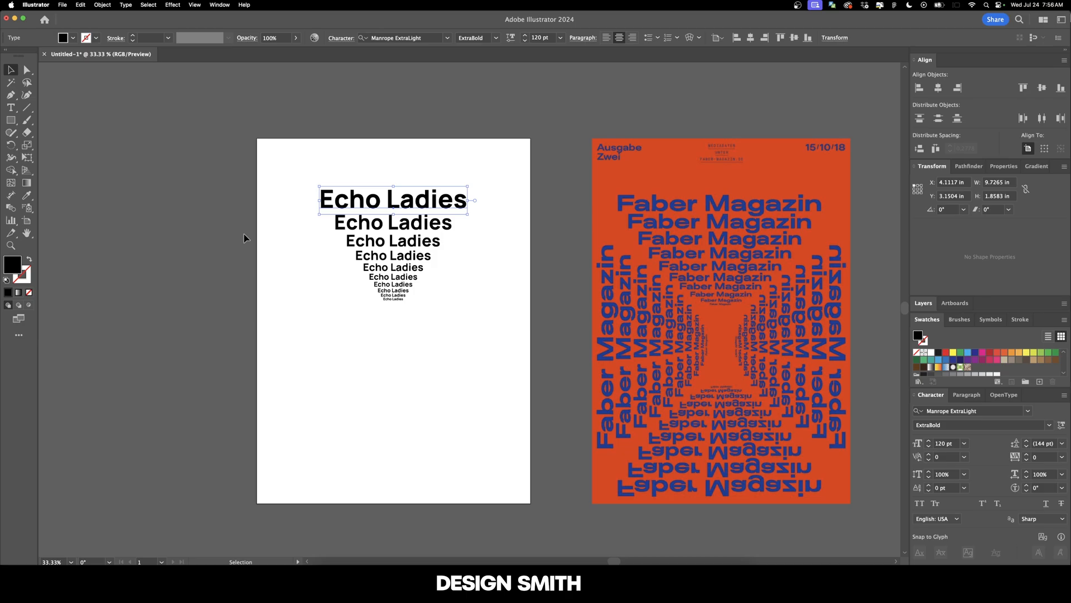
{"action": "left_click", "coordinate": [104, 5]}
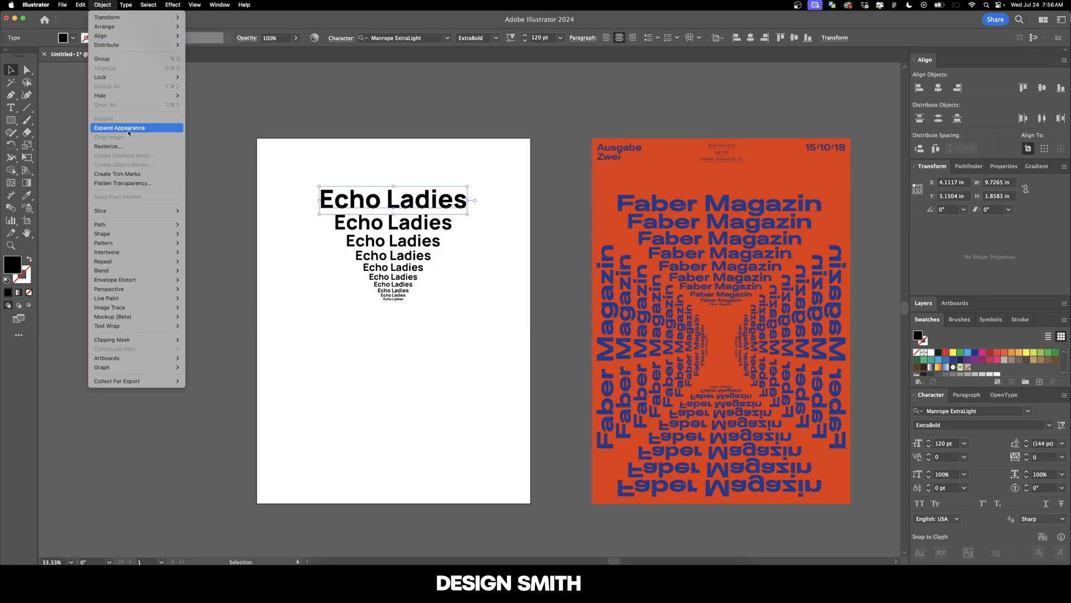
Expand the stack's appearance and place the flipped copy at the artboard bottom
{"action": "left_click", "coordinate": [119, 128]}
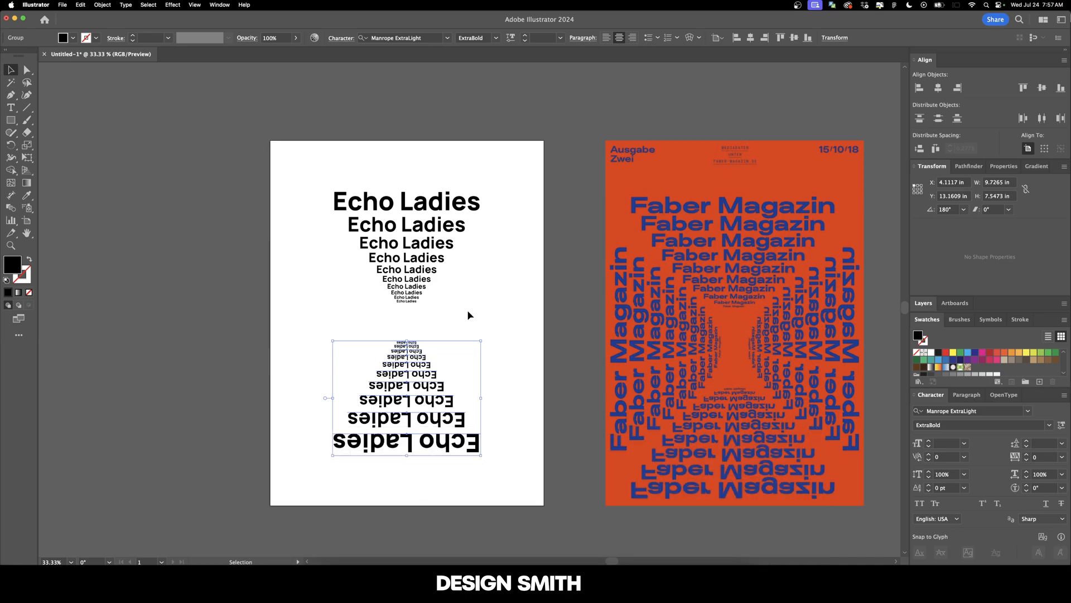
{"action": "left_click_drag", "start_coordinate": [406, 396], "coordinate": [236, 322]}
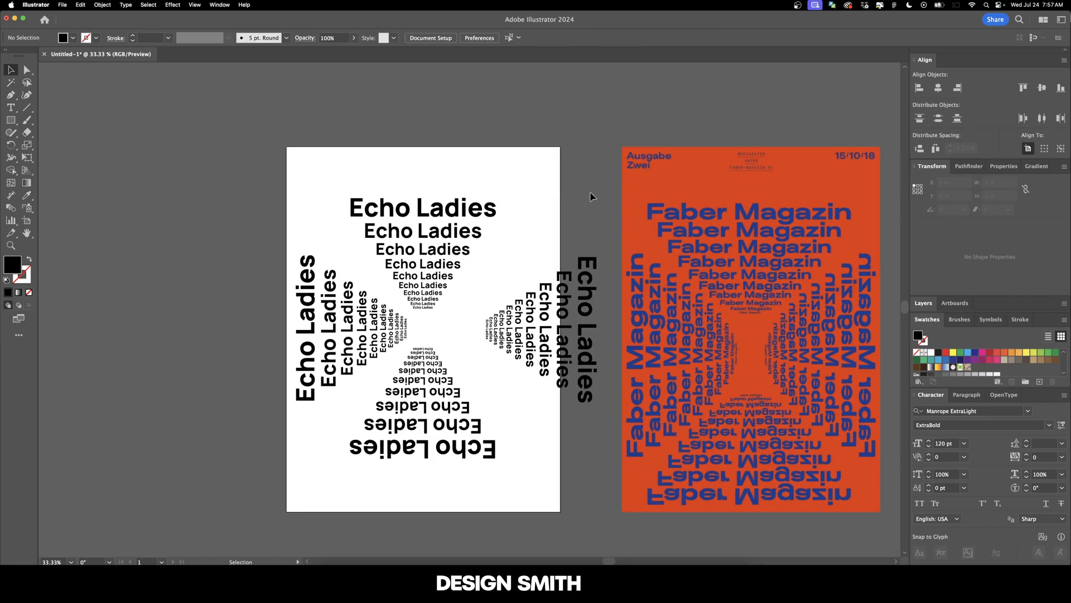
{"action": "mouse_move", "coordinate": [587, 227]}
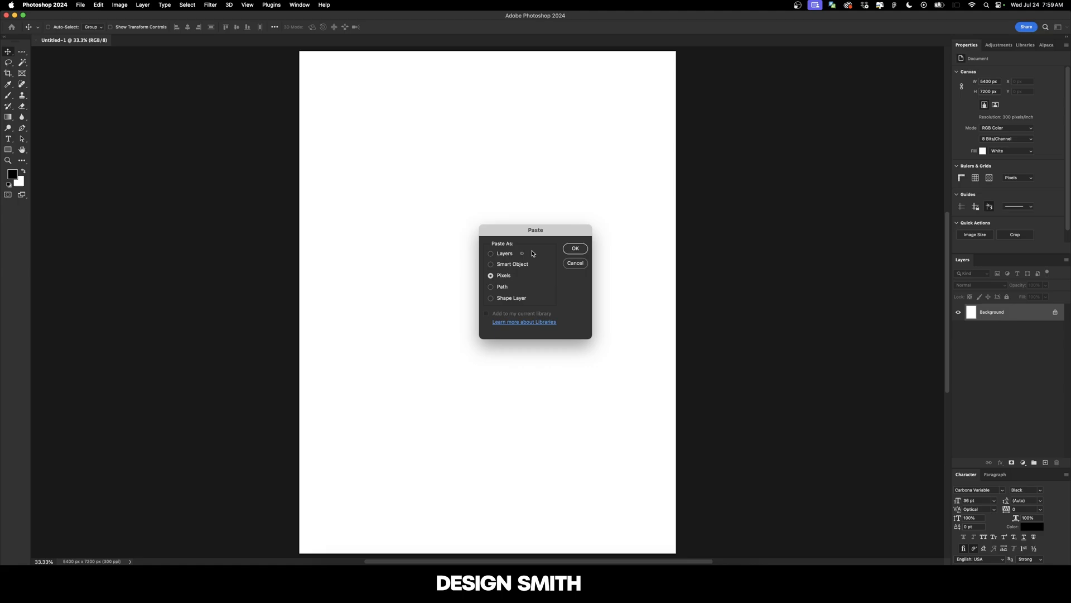
Paste the radiating Echo Ladies artwork into Photoshop as a Smart Object and commit it
{"action": "left_click", "coordinate": [575, 248]}
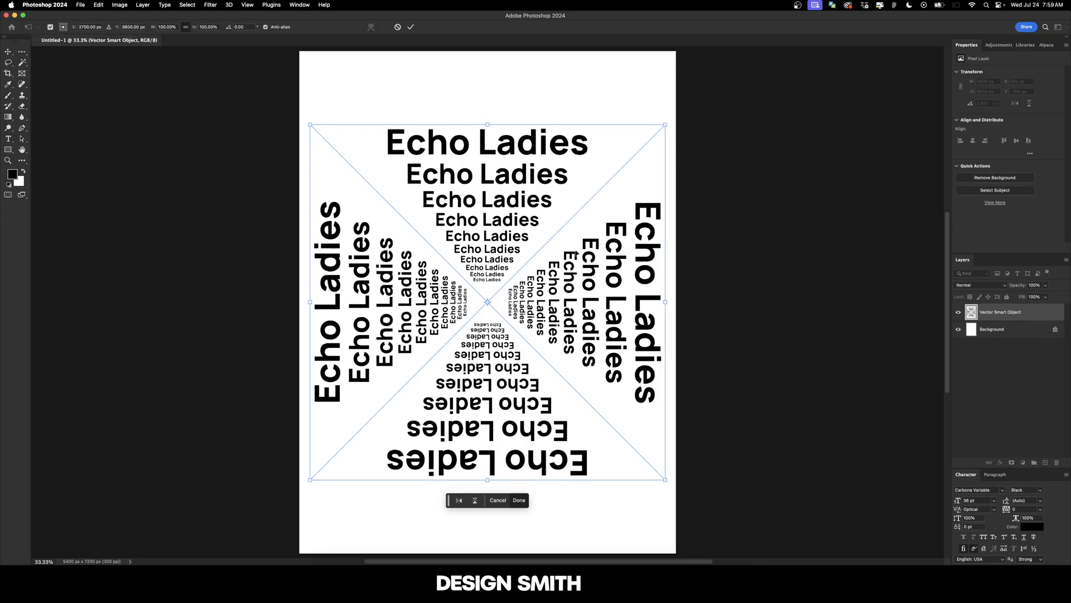
{"action": "left_click", "coordinate": [519, 500]}
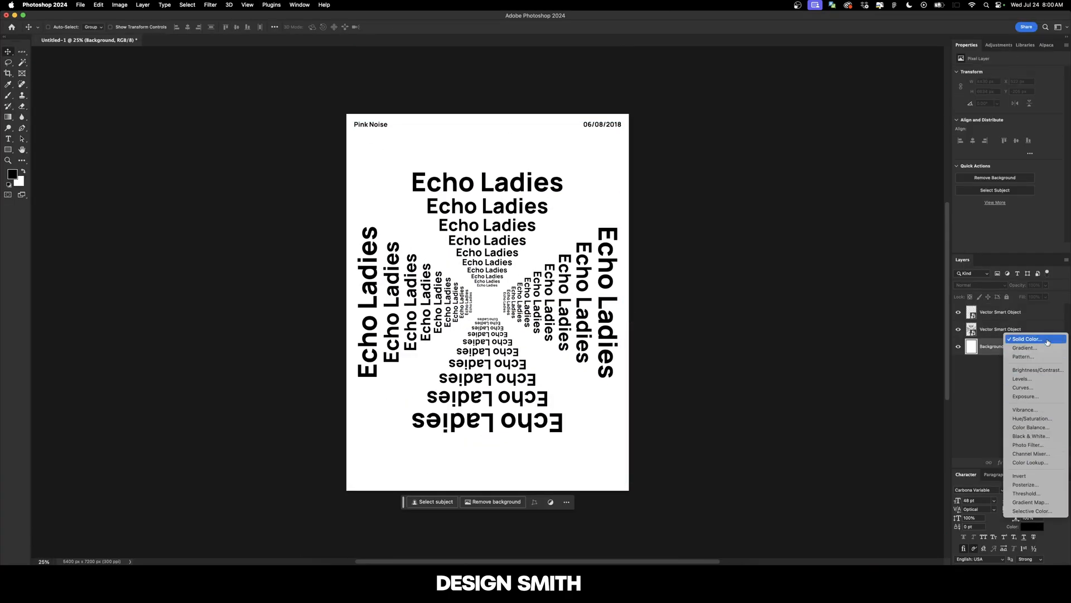
Add a pink Solid Color background and a white Color Overlay on the text layers
{"action": "left_click", "coordinate": [1027, 338]}
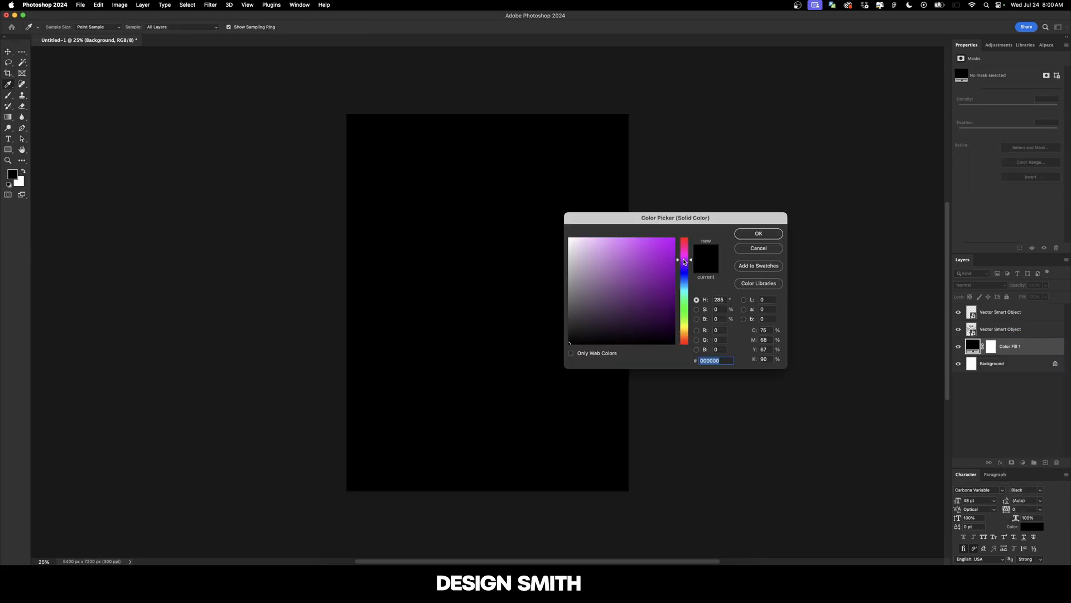
{"action": "left_click", "coordinate": [621, 235]}
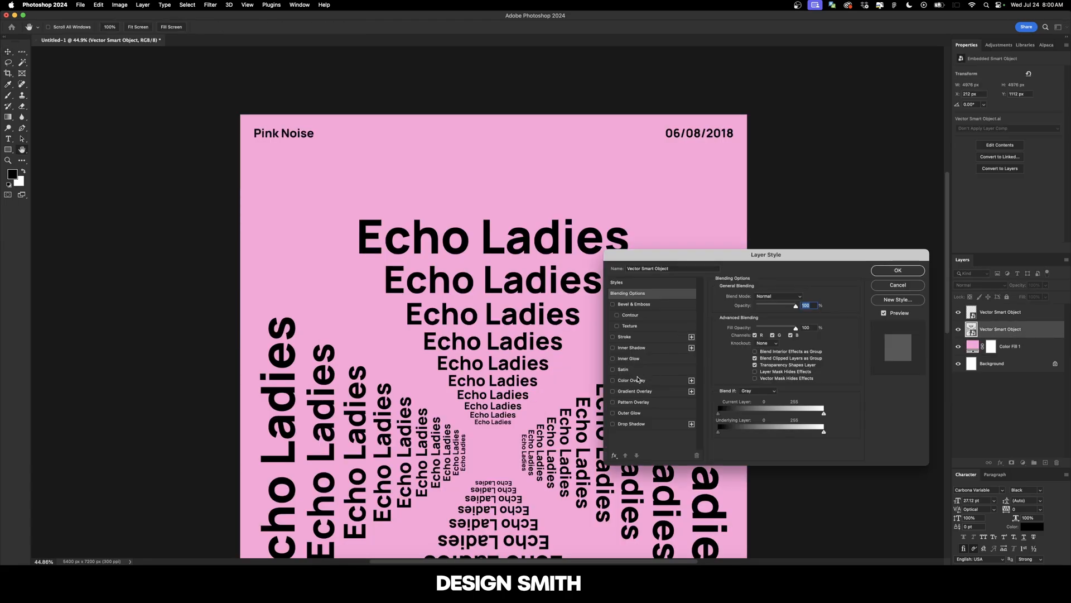
{"action": "left_click", "coordinate": [898, 270]}
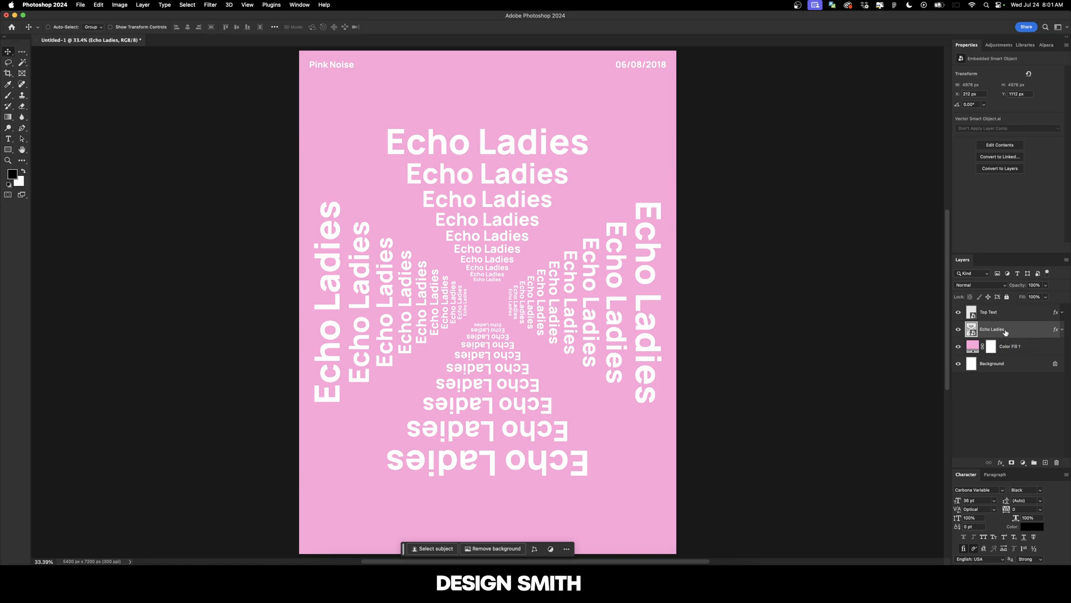
{"action": "mouse_move", "coordinate": [429, 243]}
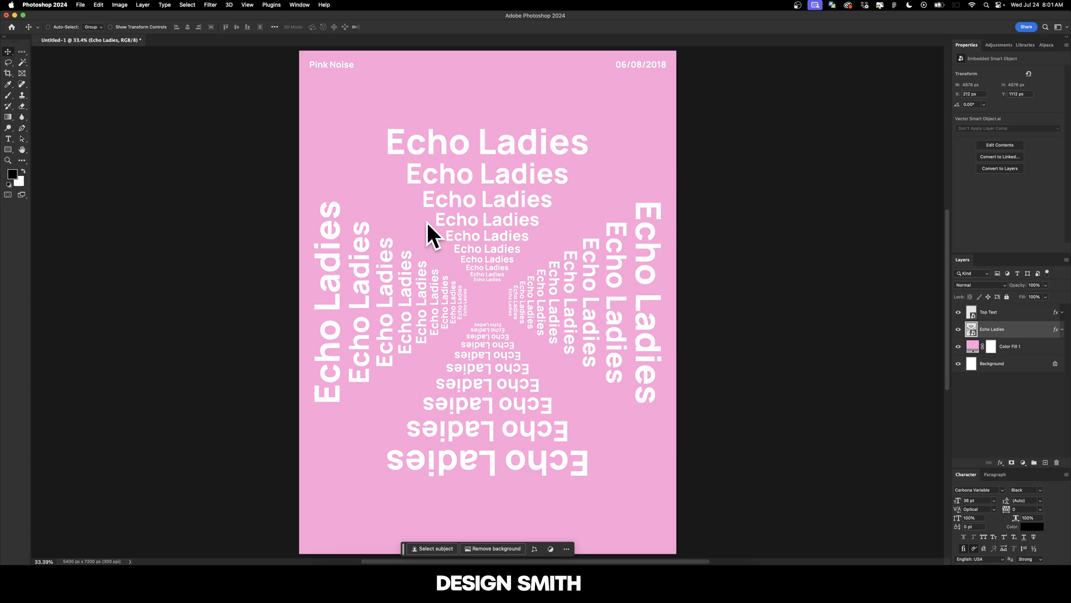
{"action": "key", "text": "Cmd+J"}
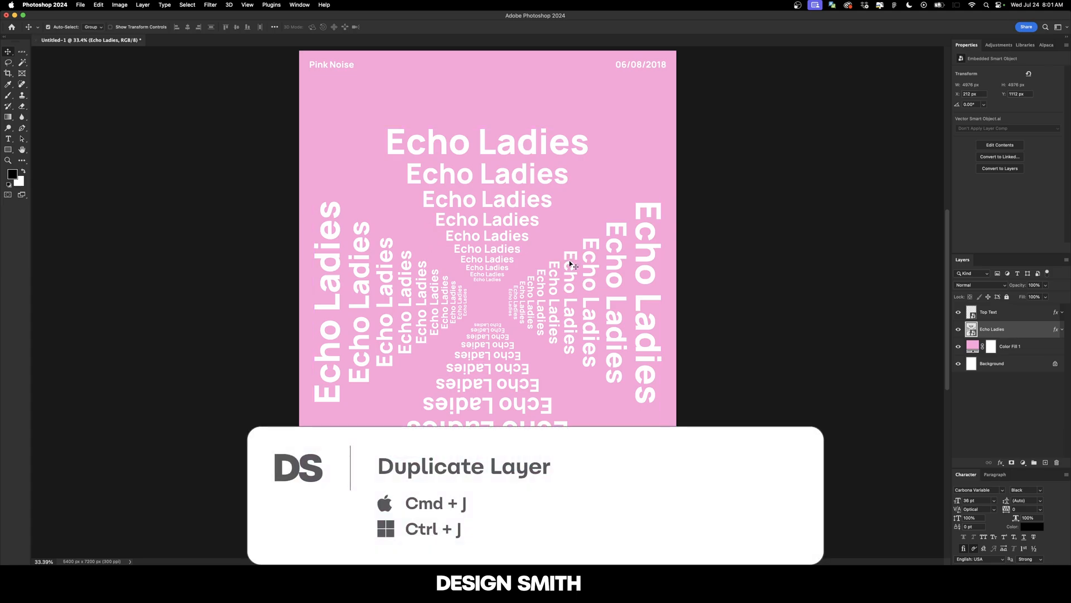
Duplicate the layer as 'Echo Ladies Bottom' and apply a Best-quality zoom Radial Blur
{"action": "key", "text": "cmd+j"}
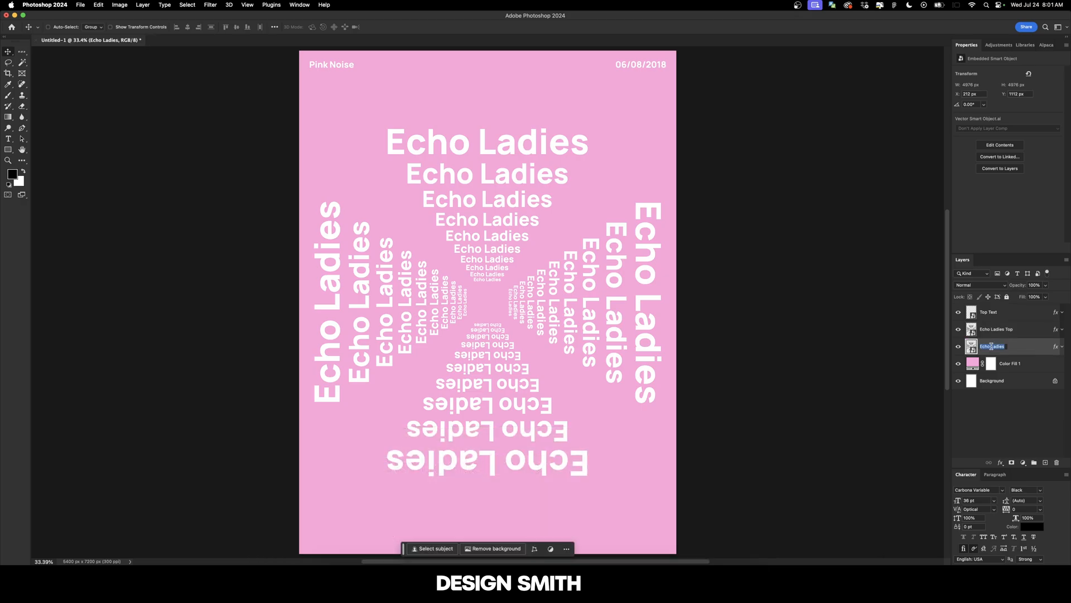
{"action": "type", "text": "Echo Ladies Bottom"}
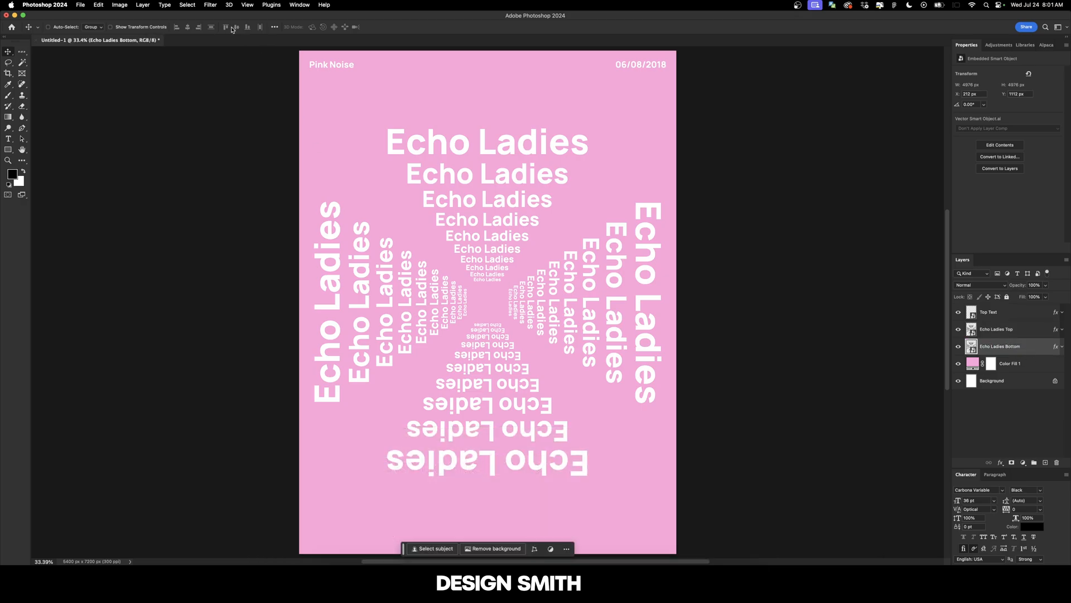
{"action": "left_click", "coordinate": [208, 5]}
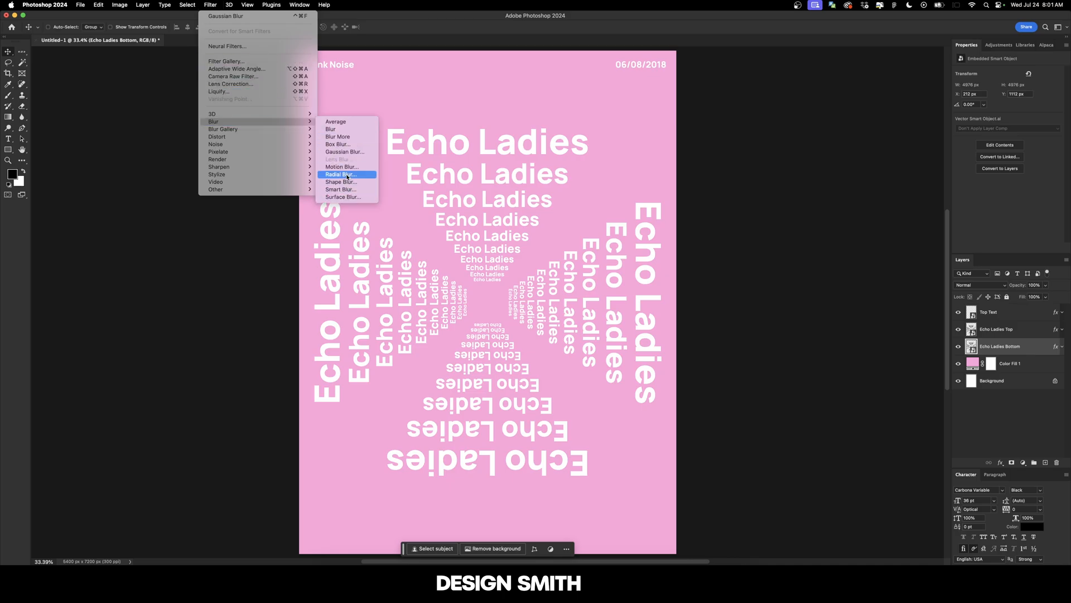
{"action": "left_click", "coordinate": [342, 174]}
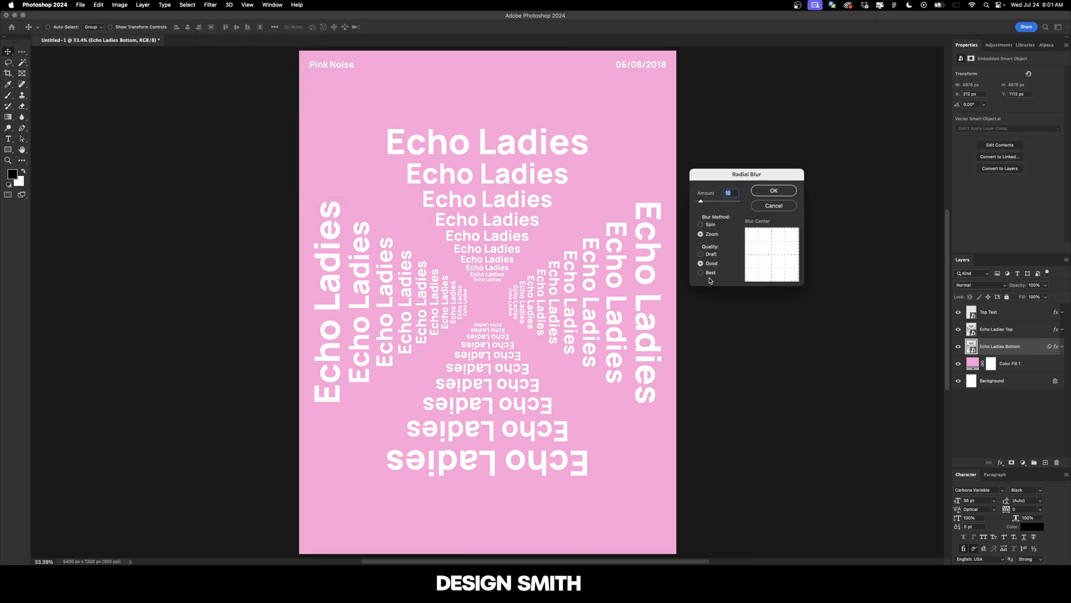
{"action": "left_click", "coordinate": [700, 273]}
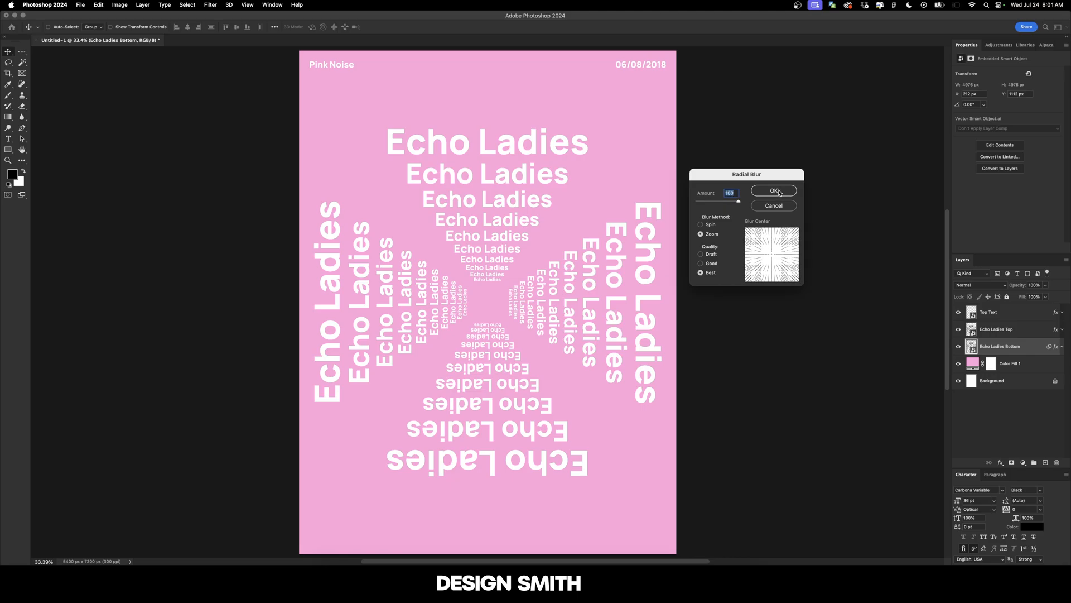
{"action": "left_click", "coordinate": [774, 190]}
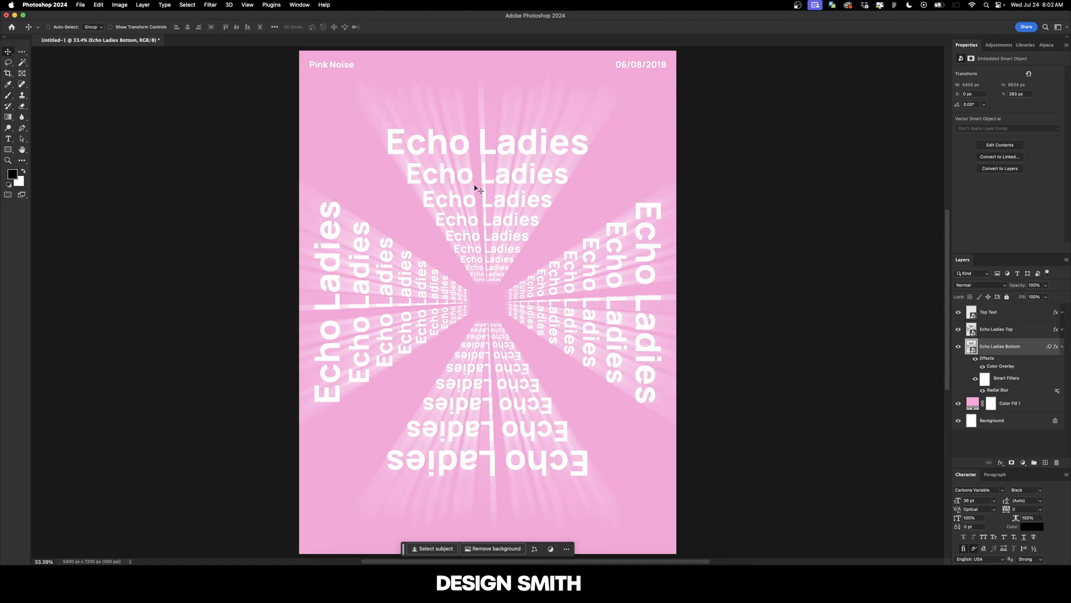
{"action": "mouse_move", "coordinate": [886, 310]}
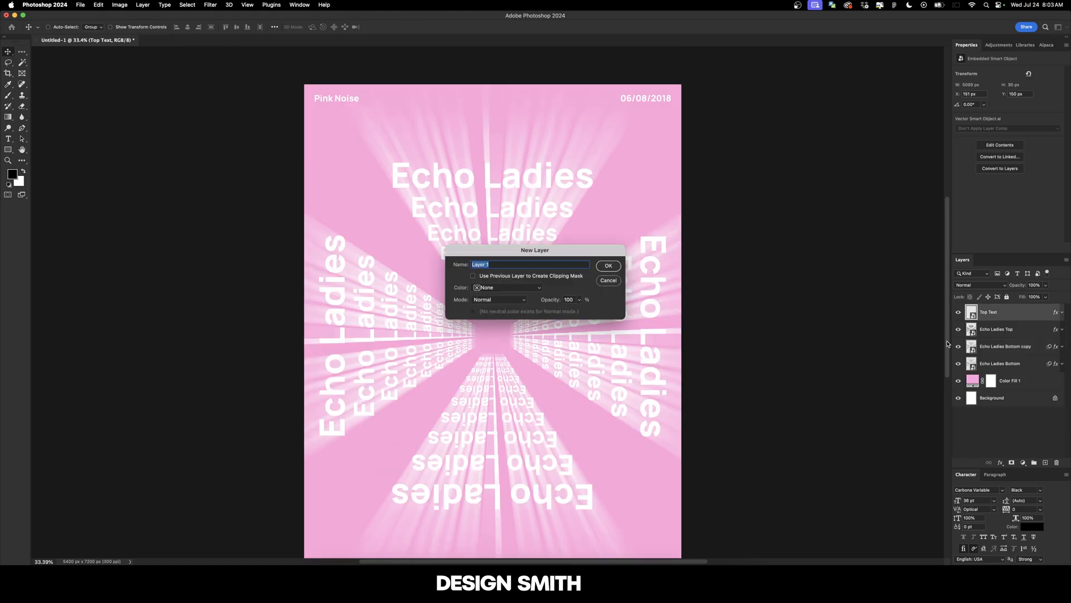
Create a new layer named Grain filled with 50% gray
{"action": "type", "text": "Grain"}
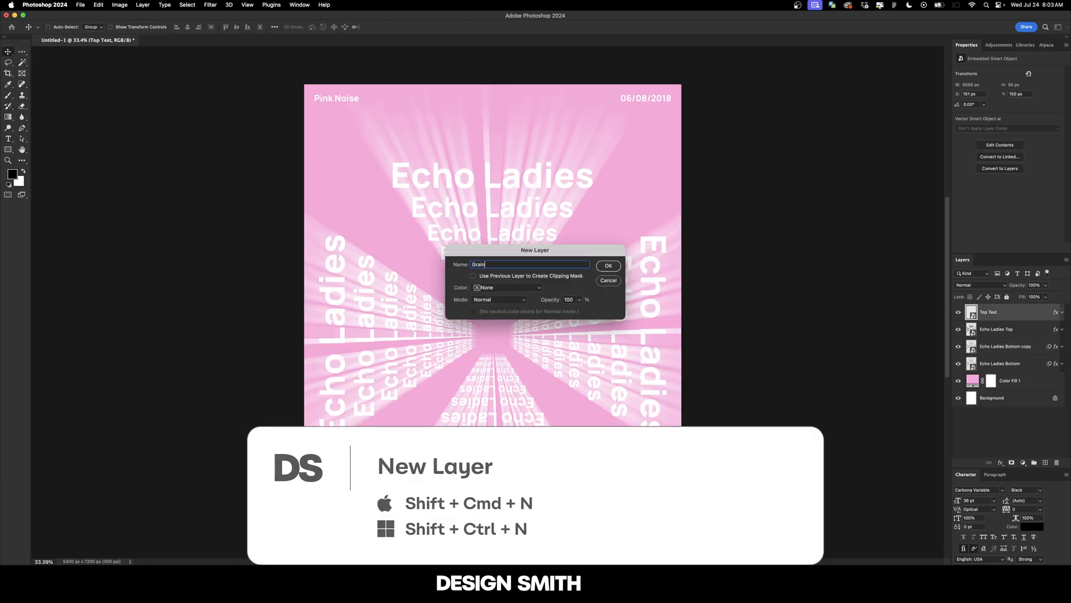
{"action": "left_click", "coordinate": [608, 266]}
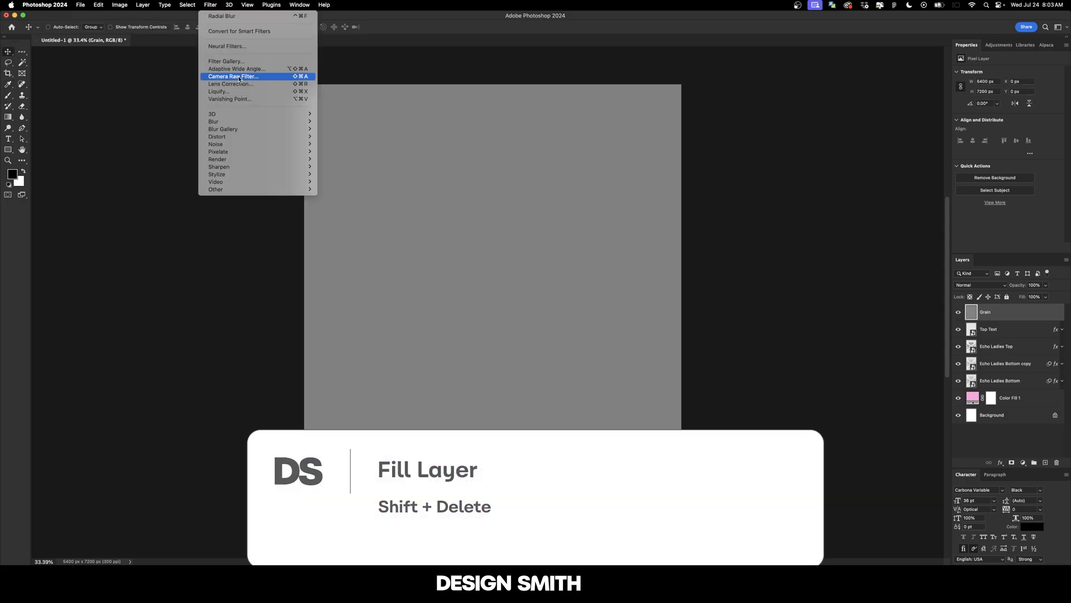
Add Camera Raw grain with maximum size and roughness plus a -25 vignette
{"action": "left_click", "coordinate": [233, 76]}
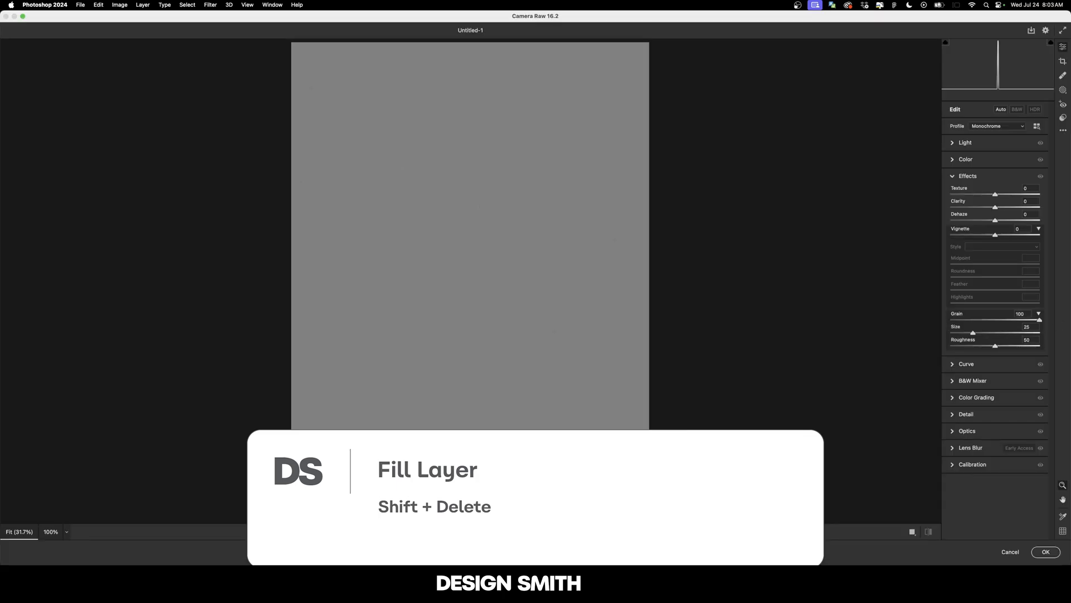
{"action": "left_click_drag", "start_coordinate": [973, 332], "coordinate": [1040, 333]}
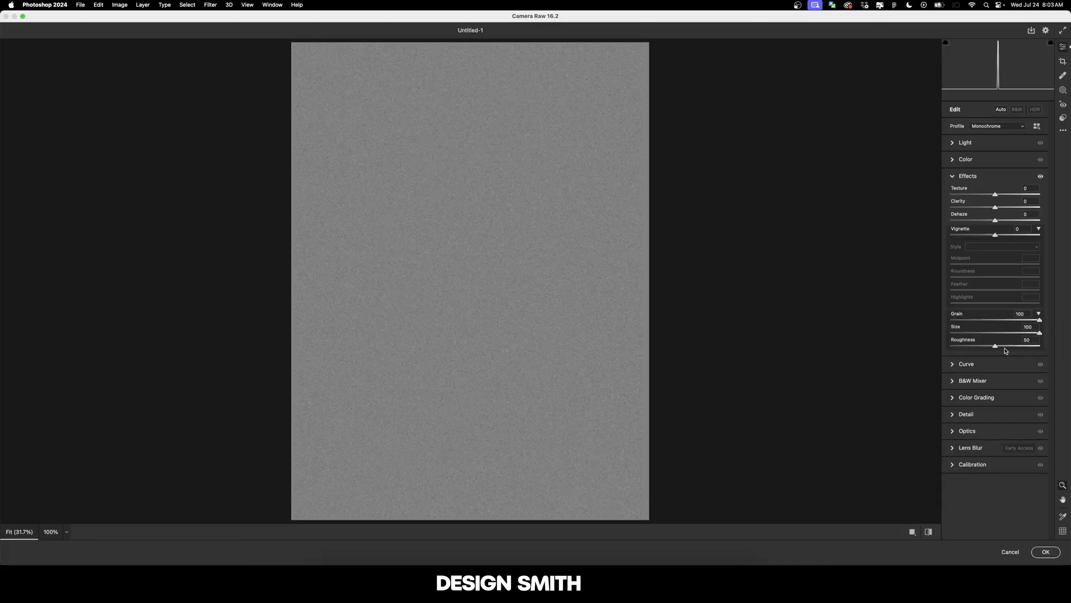
{"action": "left_click_drag", "start_coordinate": [996, 345], "coordinate": [1040, 345]}
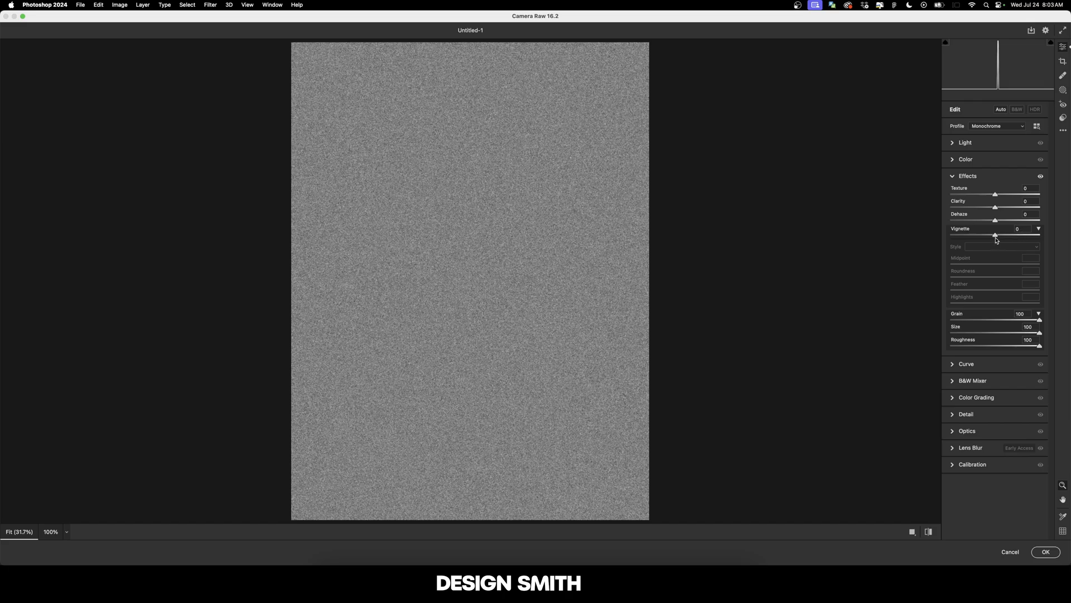
{"action": "left_click_drag", "start_coordinate": [995, 234], "coordinate": [977, 234]}
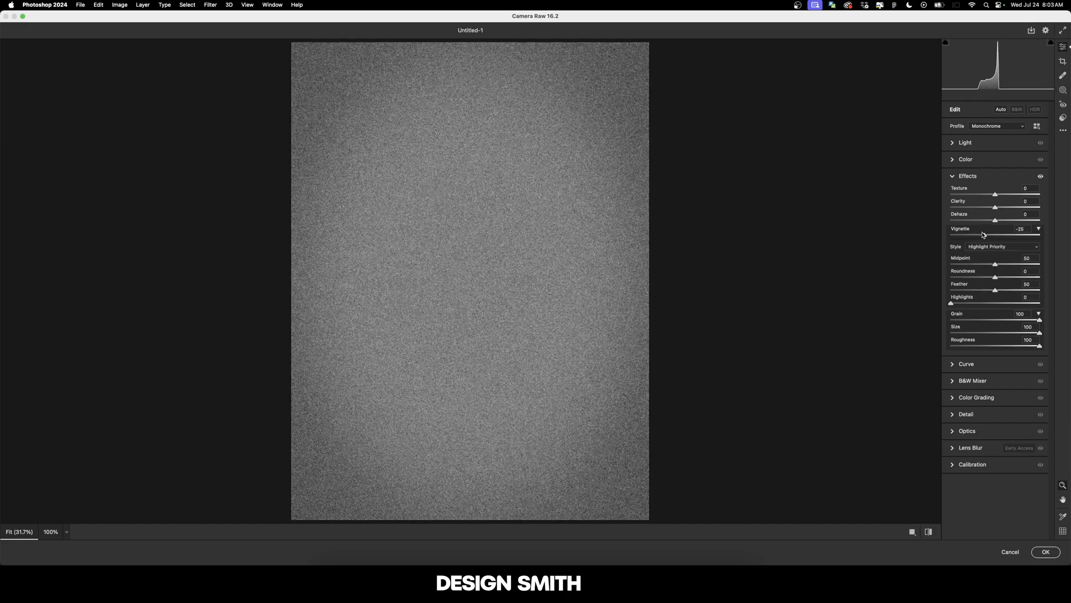
{"action": "left_click", "coordinate": [1045, 552]}
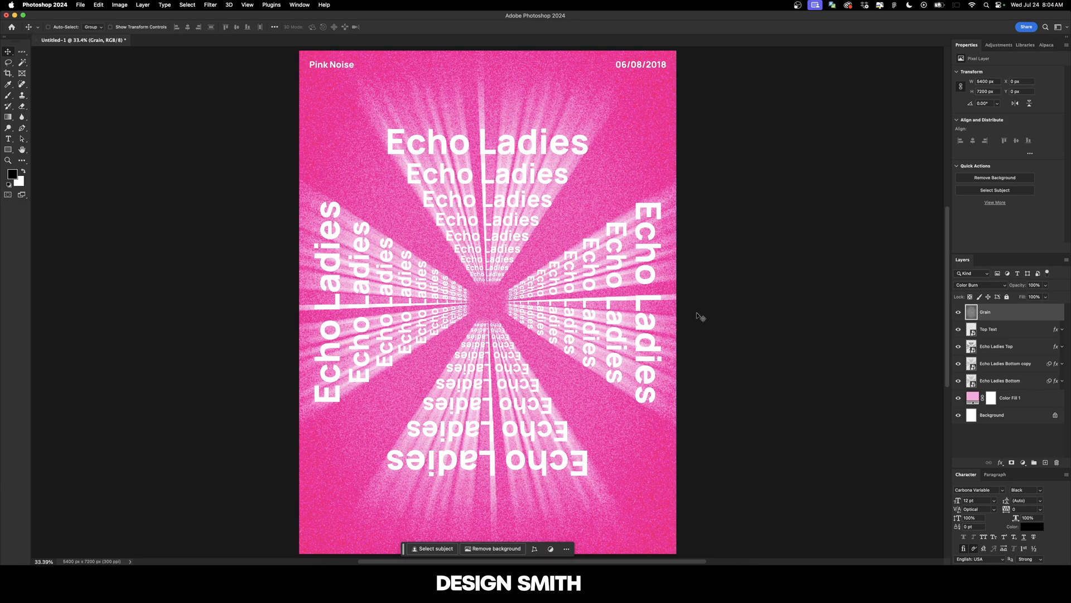
{"action": "mouse_move", "coordinate": [1003, 323]}
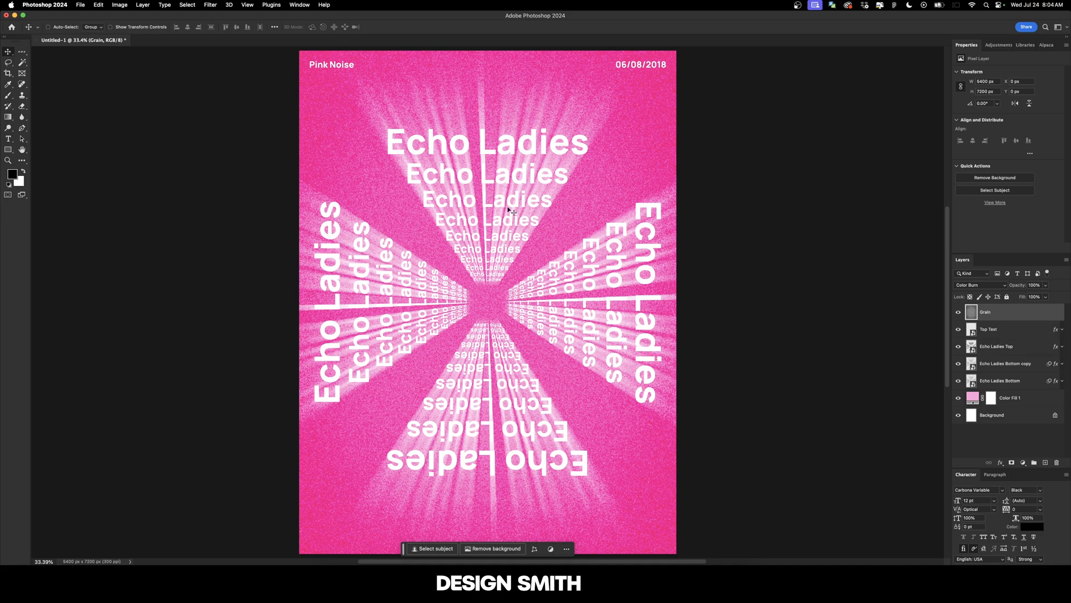
{"action": "mouse_move", "coordinate": [517, 151]}
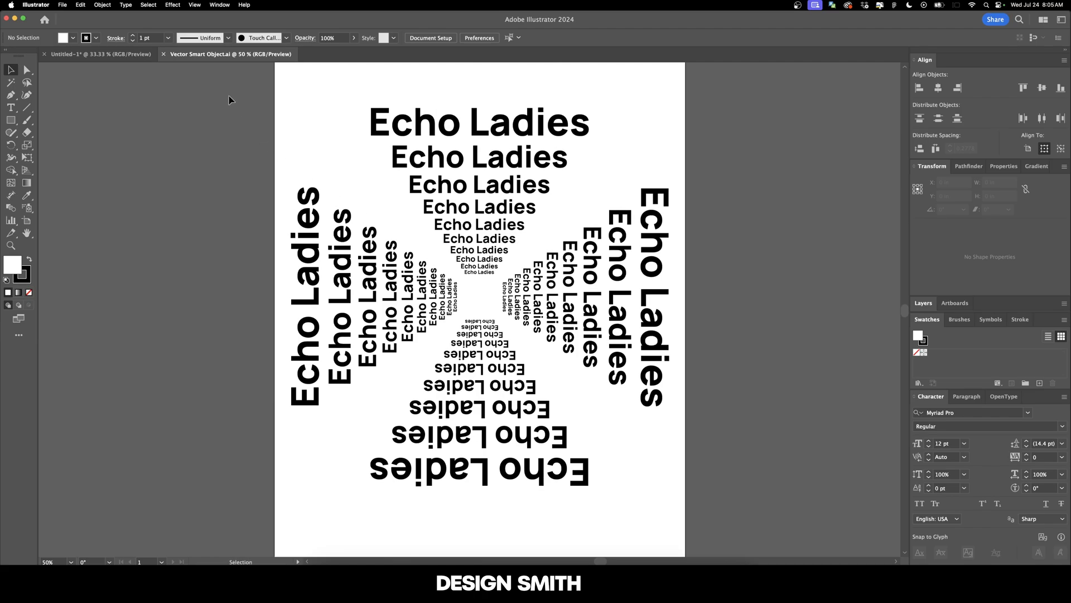
Fill all the Echo Ladies text rows with light grey E5E5E5 (Brightness 90%)
{"action": "left_click", "coordinate": [478, 273]}
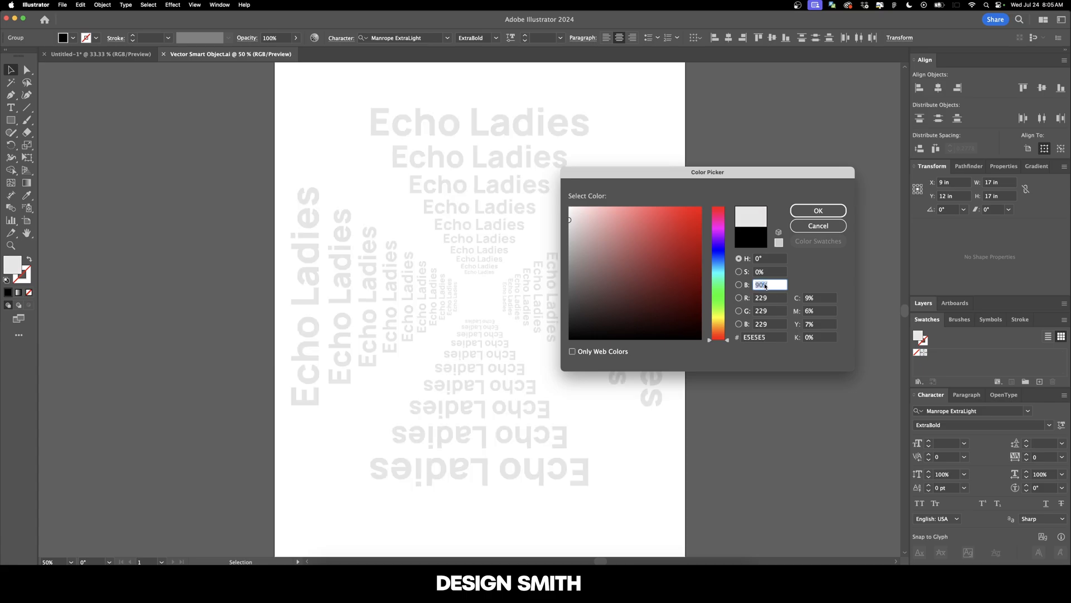
{"action": "left_click", "coordinate": [818, 210]}
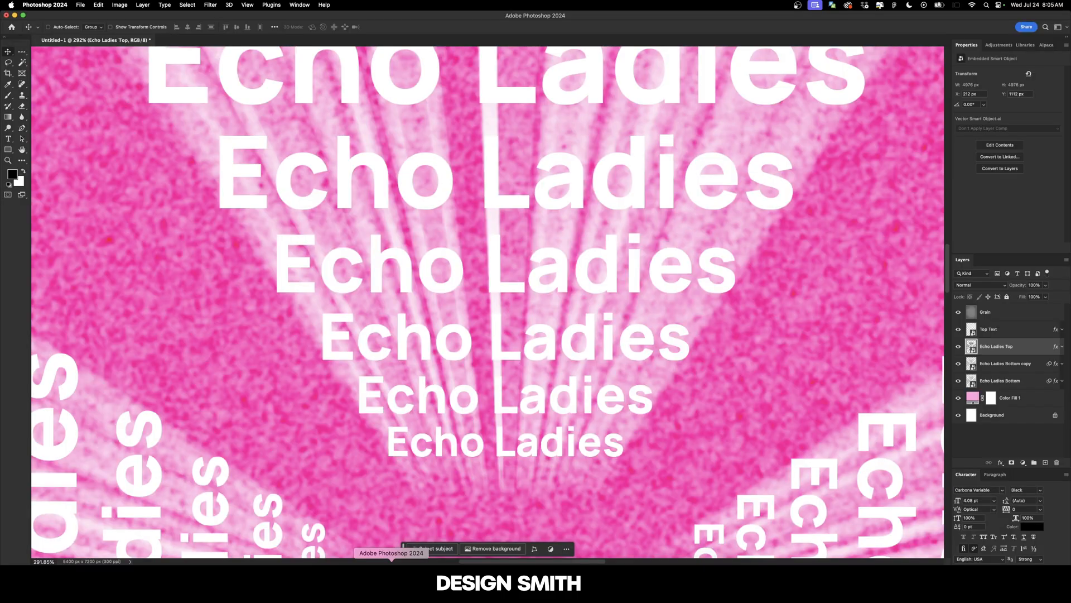
{"action": "mouse_move", "coordinate": [608, 201]}
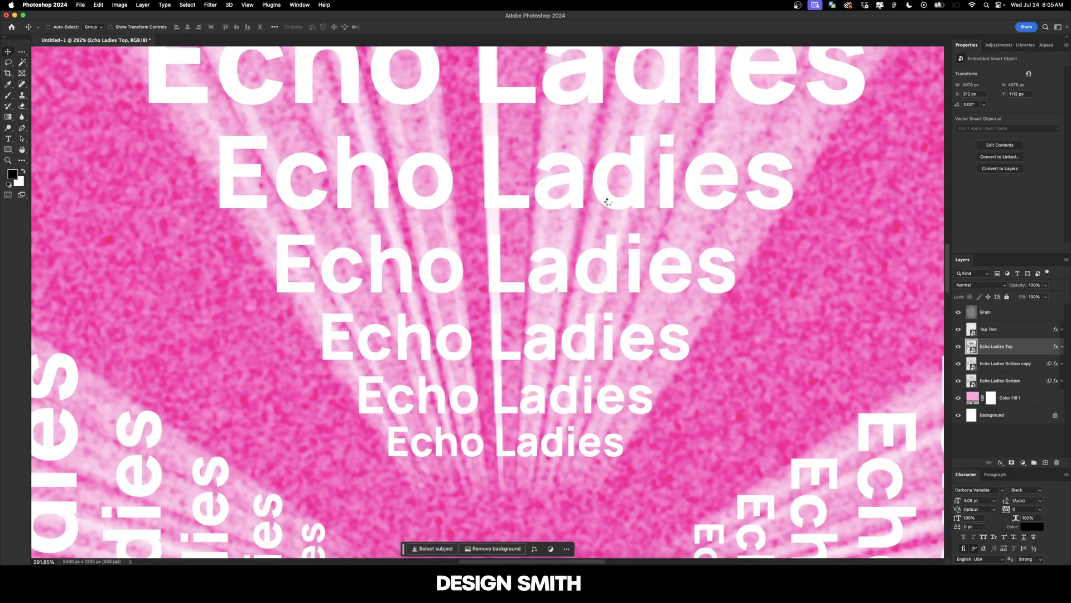
{"action": "mouse_move", "coordinate": [628, 187]}
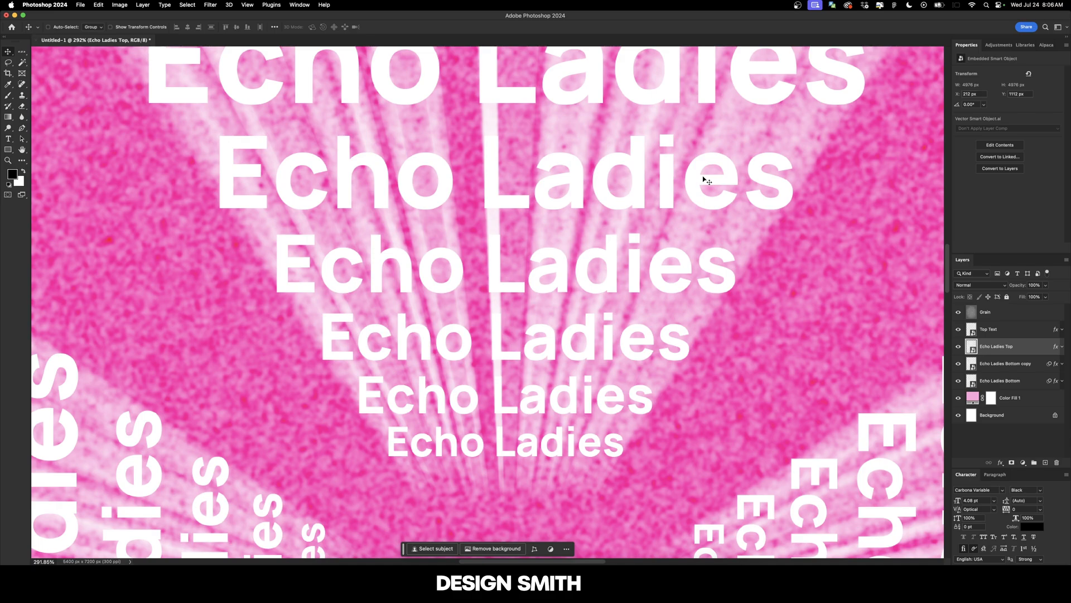
{"action": "mouse_move", "coordinate": [1030, 346]}
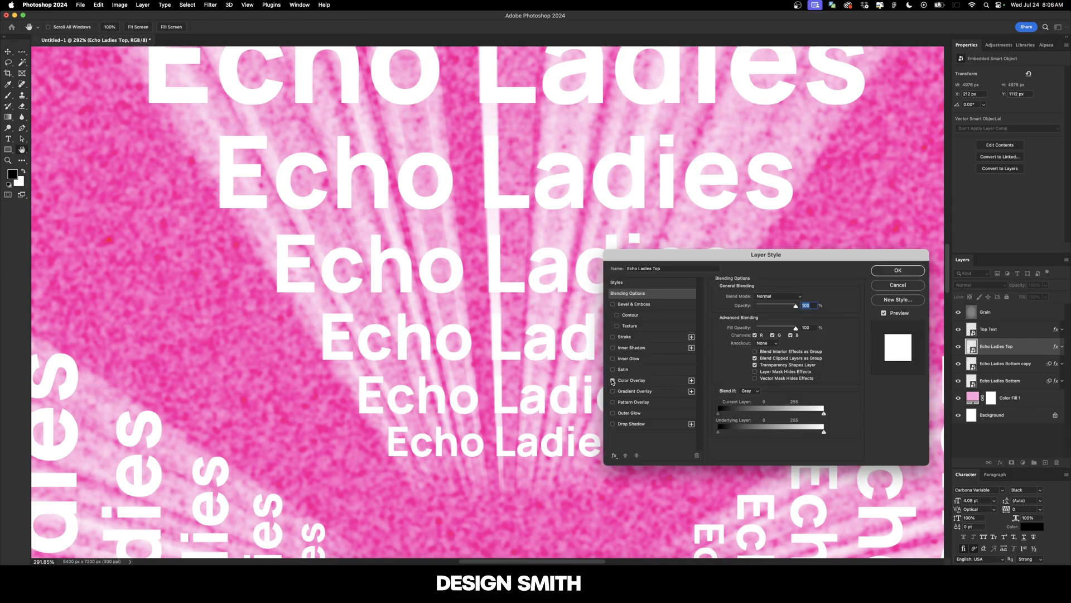
Uncheck Color Overlay on Echo Ladies Top and its bottom copy
{"action": "left_click", "coordinate": [1005, 364]}
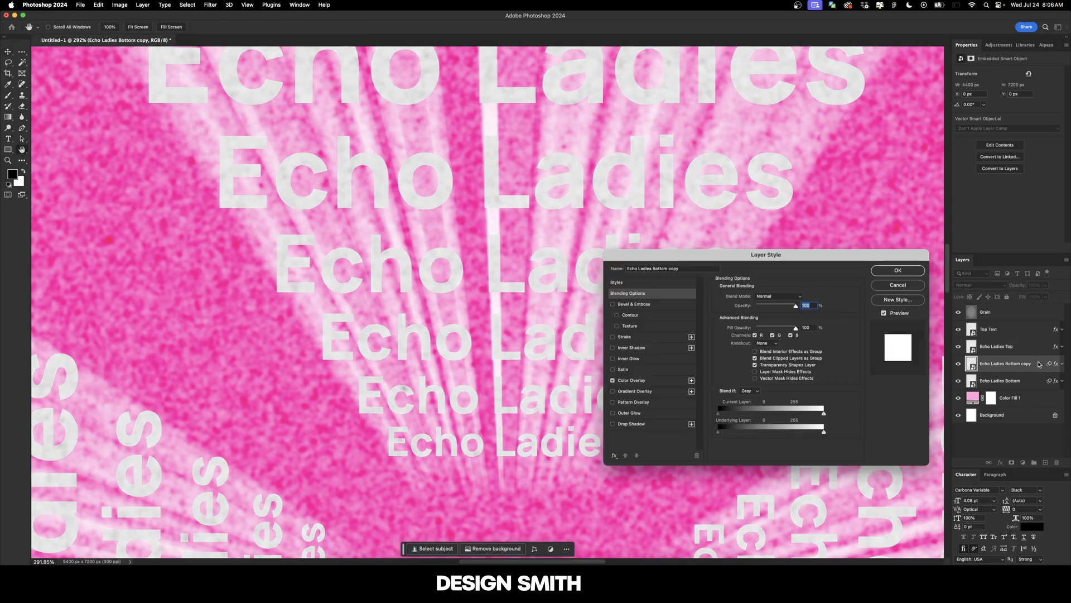
{"action": "left_click", "coordinate": [898, 270]}
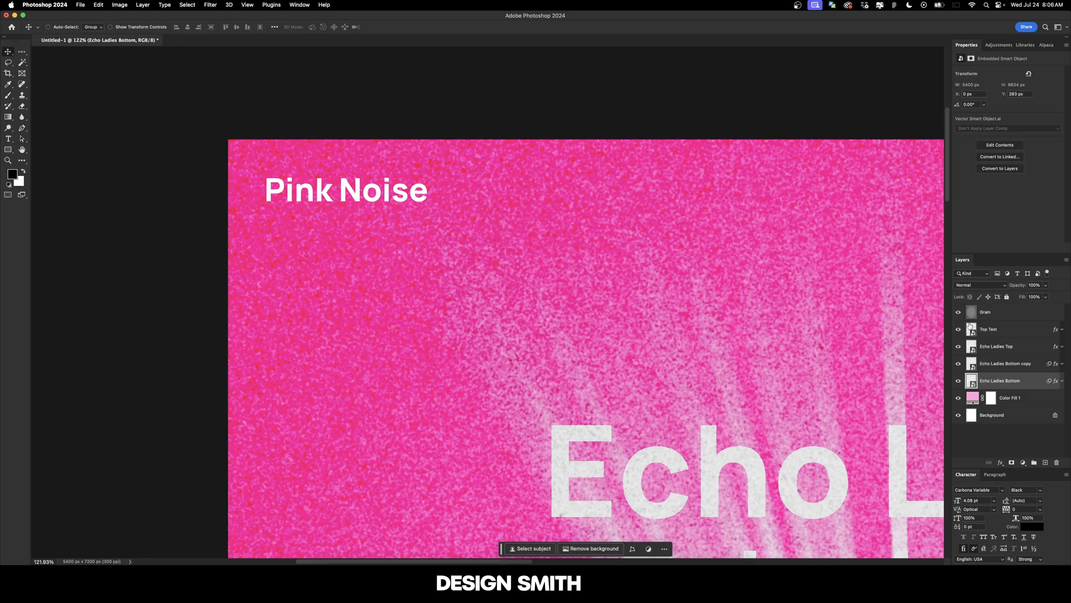
Remove Top Text's Color Overlay and fill its Pink Noise text E5E5E5
{"action": "double_click", "coordinate": [989, 329]}
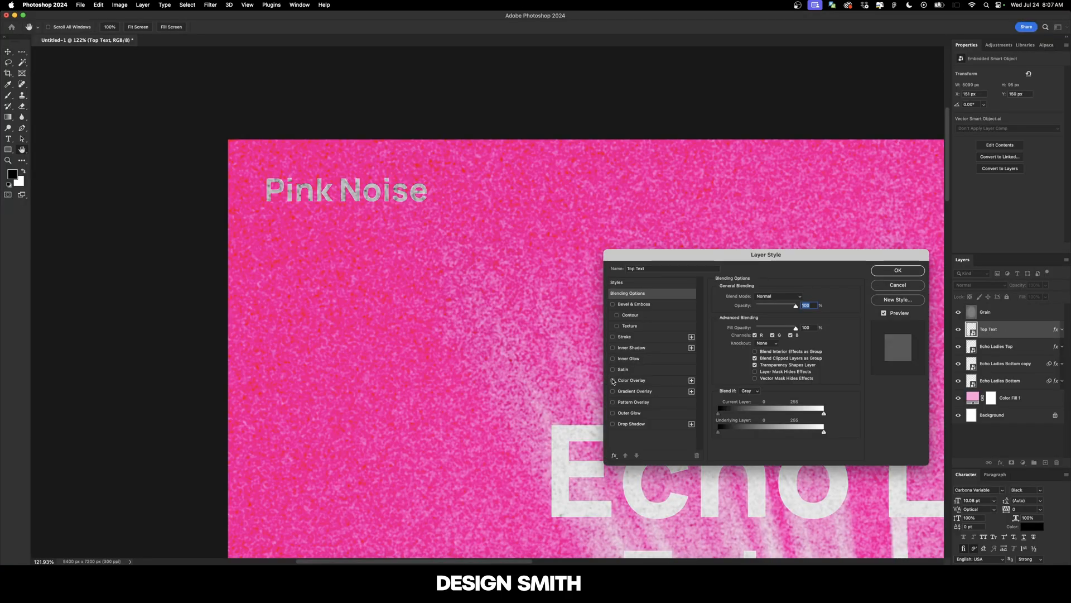
{"action": "left_click", "coordinate": [898, 270]}
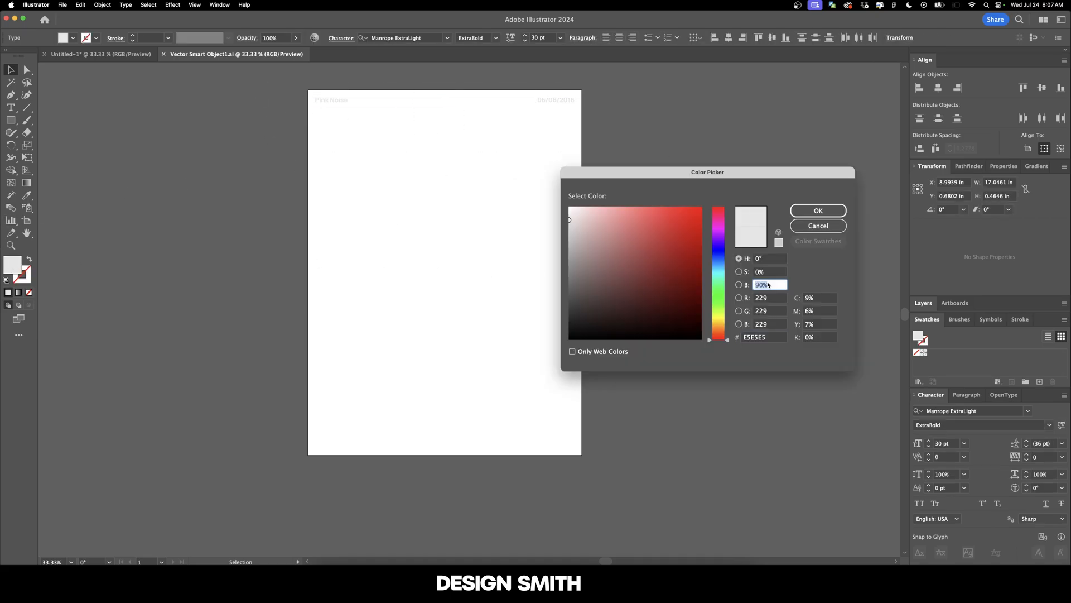
{"action": "left_click", "coordinate": [818, 210]}
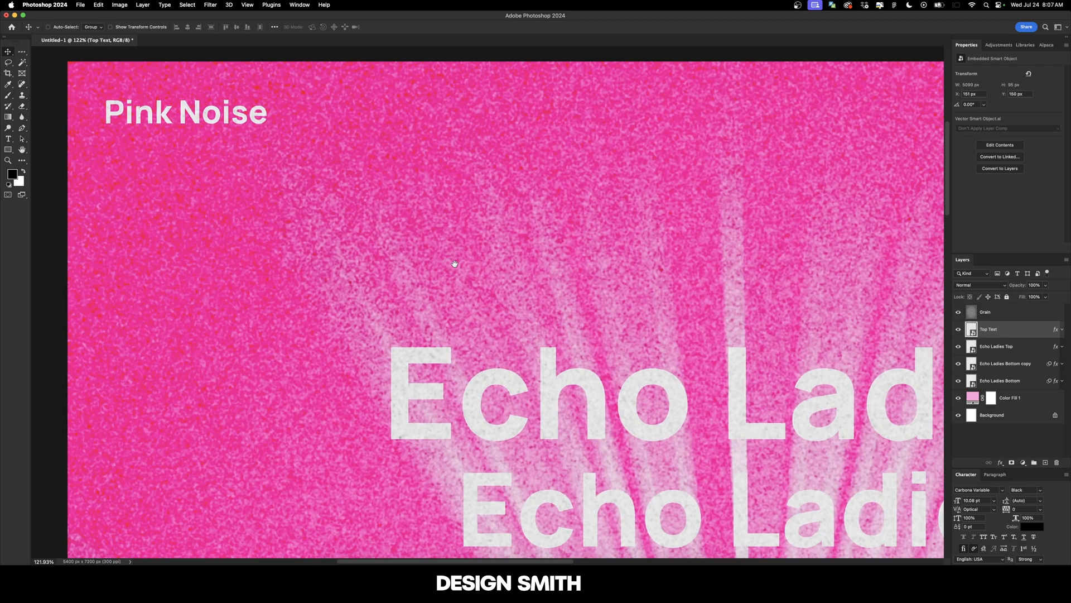
Apply a 2-pixel Gaussian Blur to the Echo Ladies Top layer
{"action": "left_click", "coordinate": [209, 5]}
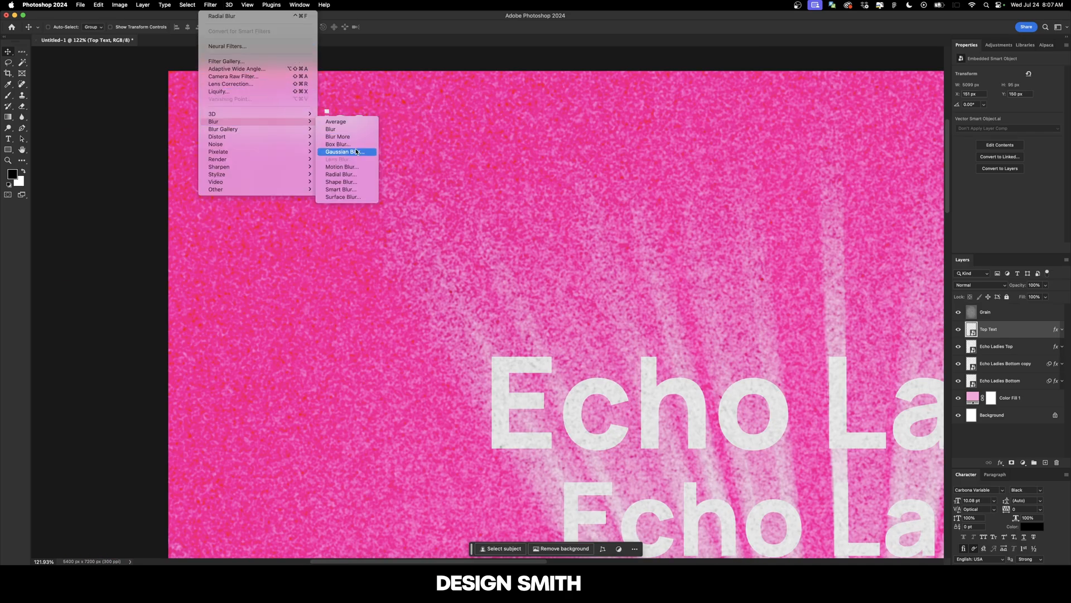
{"action": "left_click", "coordinate": [347, 151]}
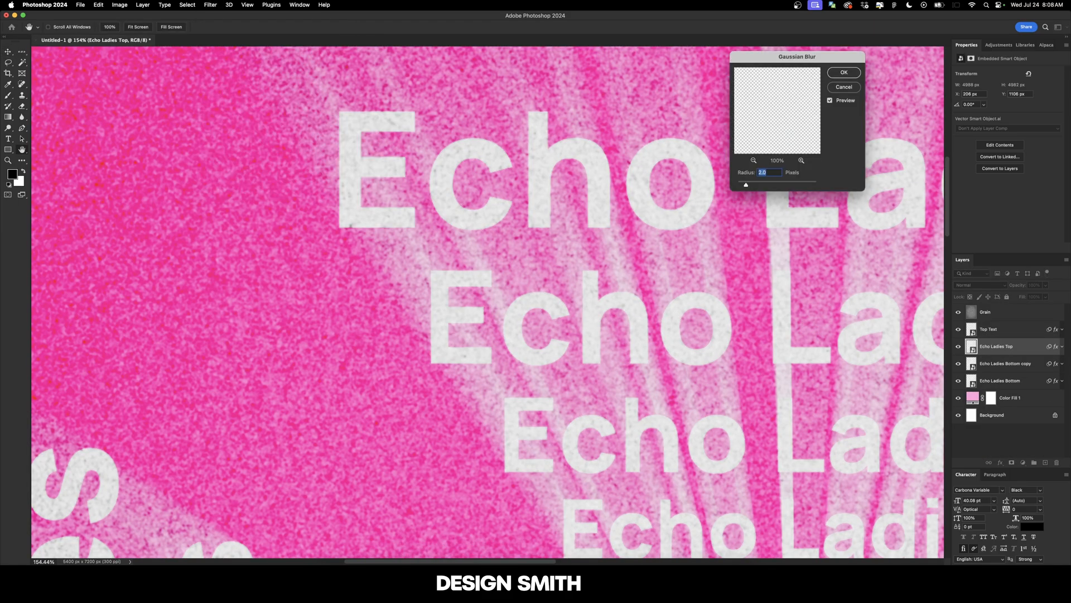
{"action": "left_click", "coordinate": [843, 73]}
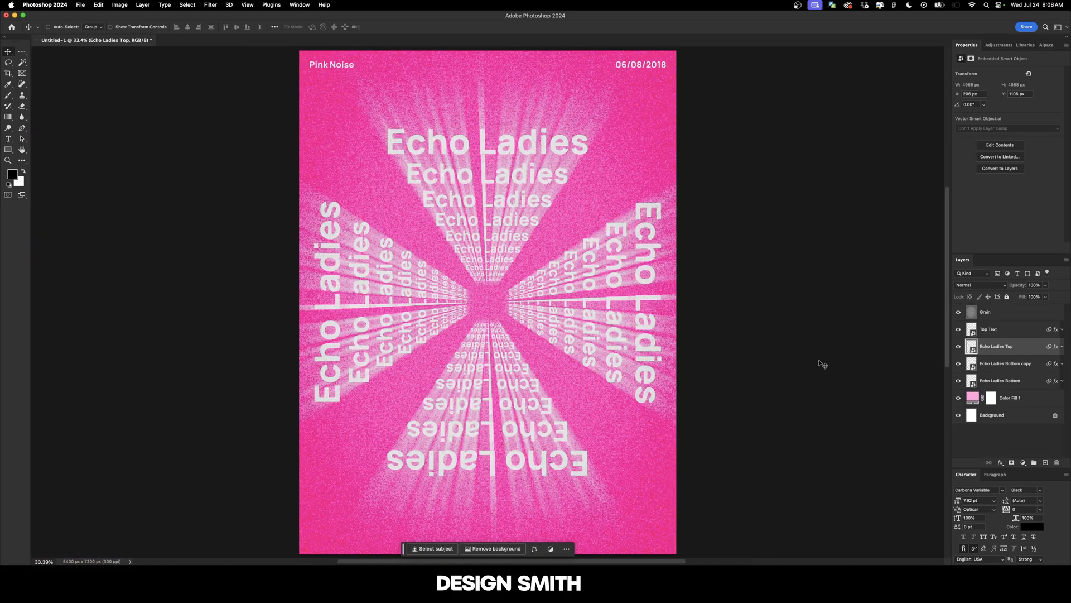
{"action": "mouse_move", "coordinate": [620, 196]}
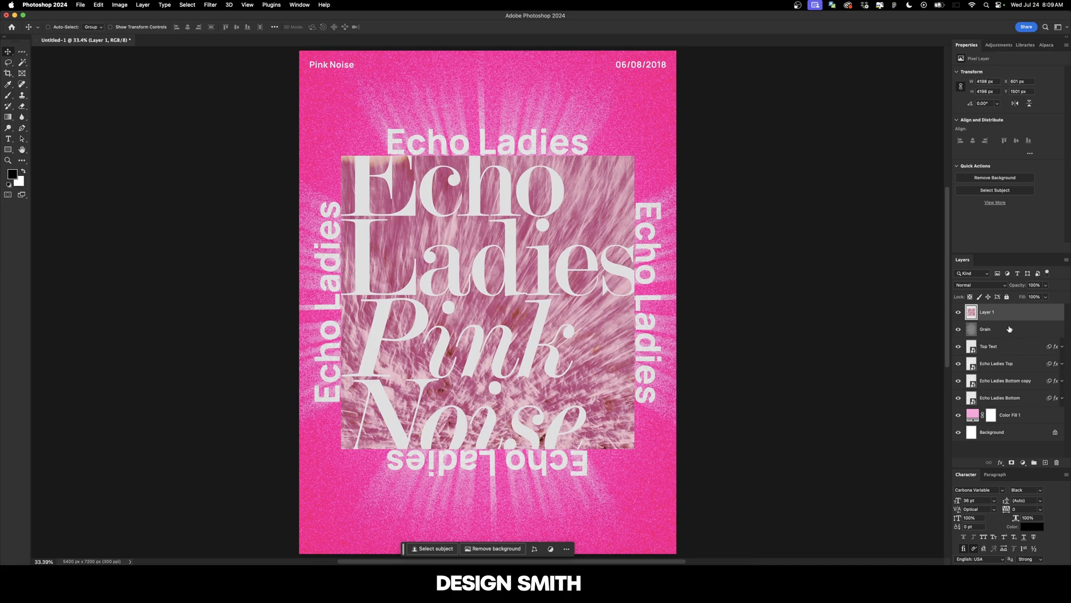
Select the Grain layer and bring up the adjustment layer menu
{"action": "left_click", "coordinate": [985, 328]}
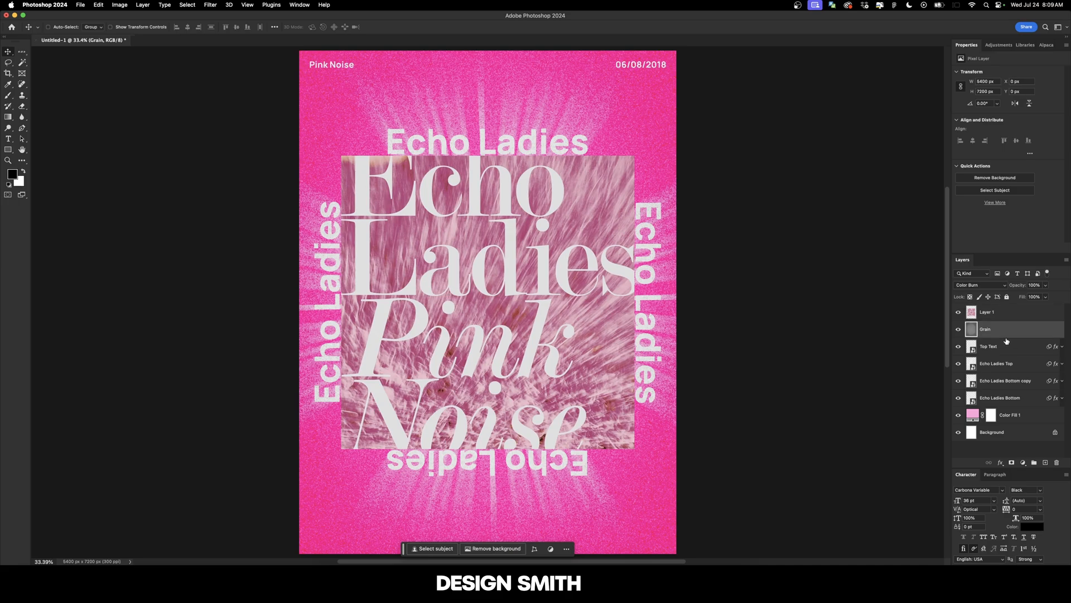
{"action": "left_click", "coordinate": [1015, 462]}
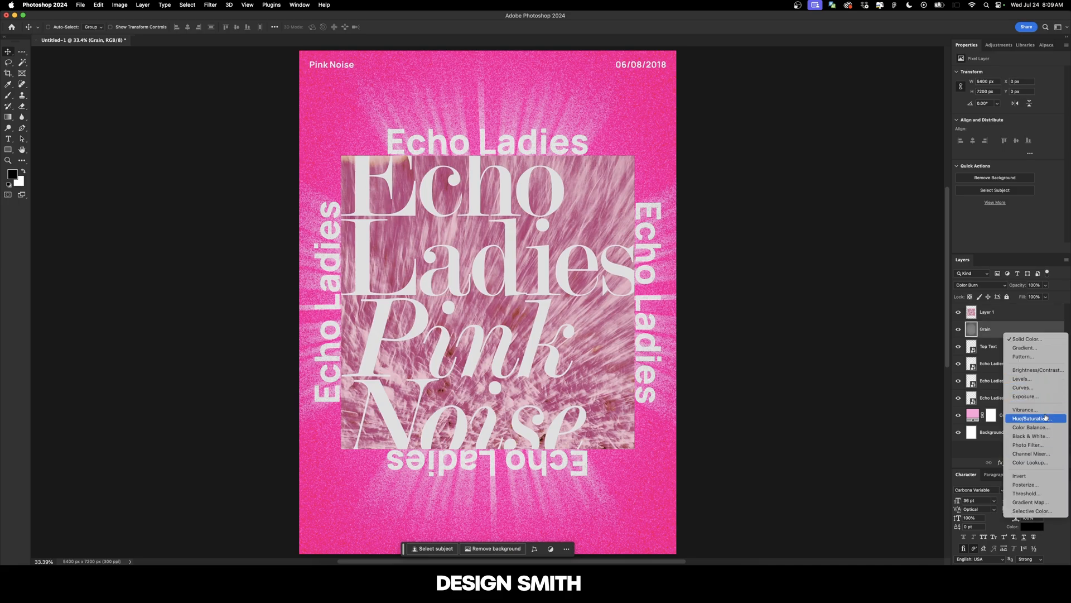
Add a Hue/Saturation adjustment with Lightness +30 and lowered saturation
{"action": "left_click", "coordinate": [1035, 417]}
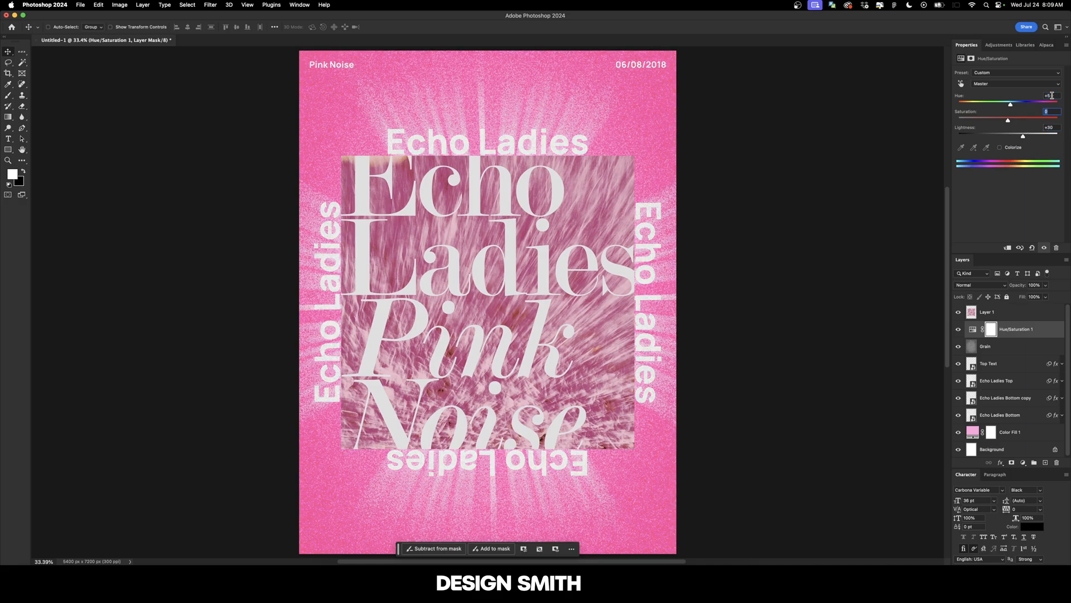
{"action": "left_click_drag", "start_coordinate": [1008, 118], "coordinate": [993, 118]}
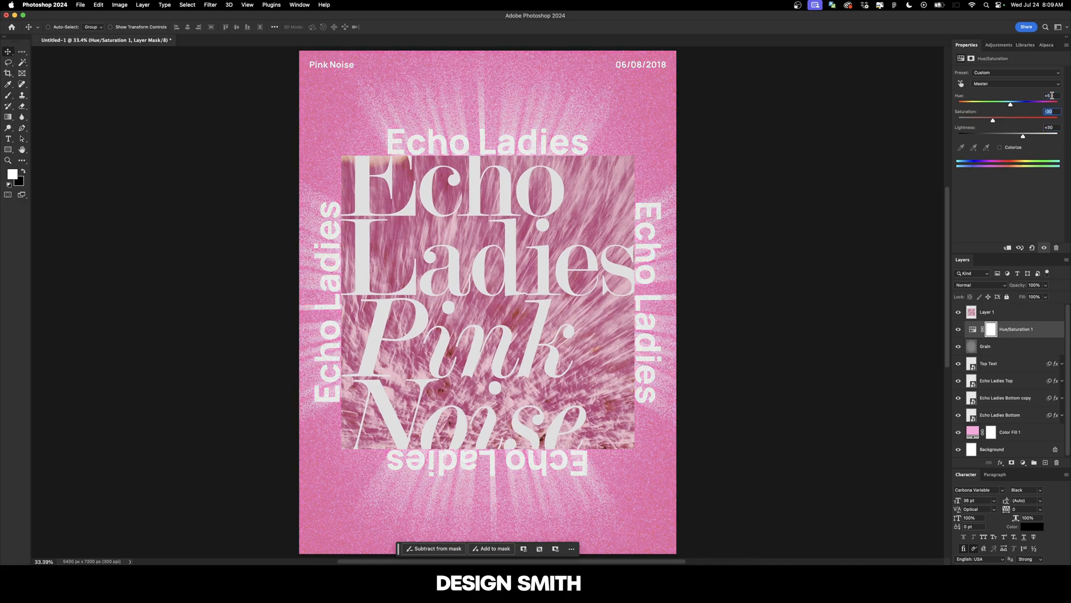